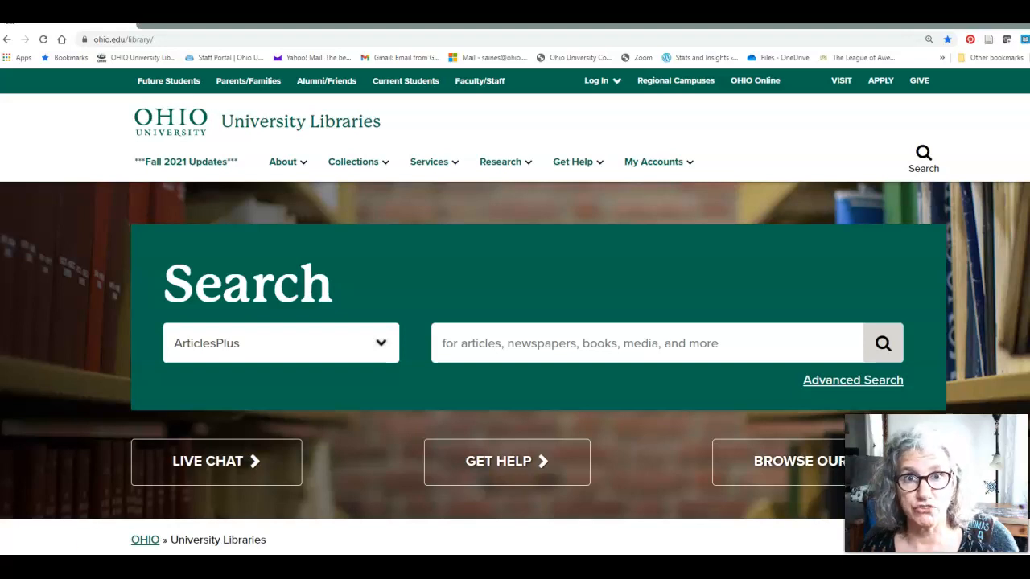
Search the library's Databases scope for 'scopus'
{"action": "left_click", "coordinate": [279, 343]}
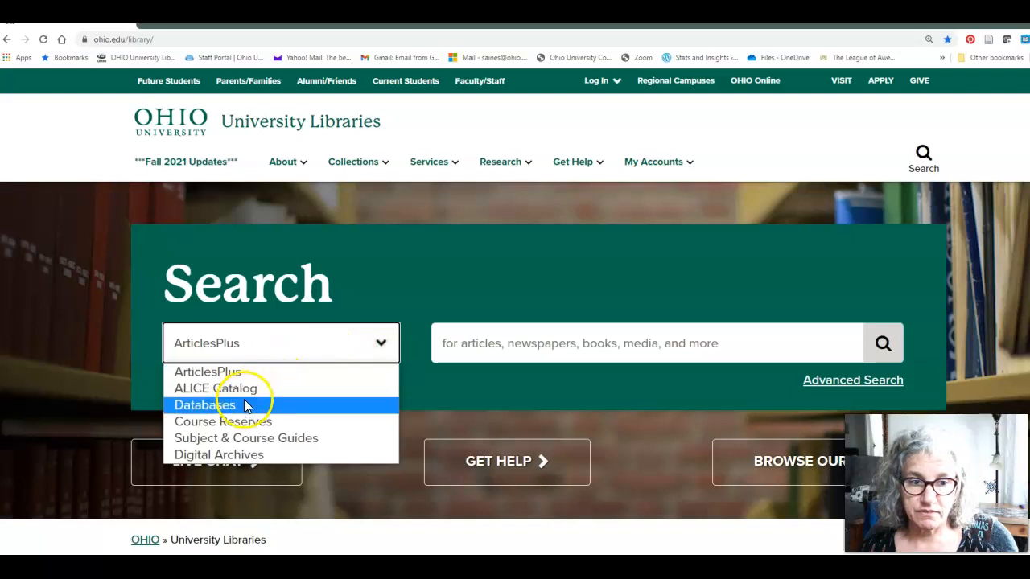
{"action": "left_click", "coordinate": [205, 405]}
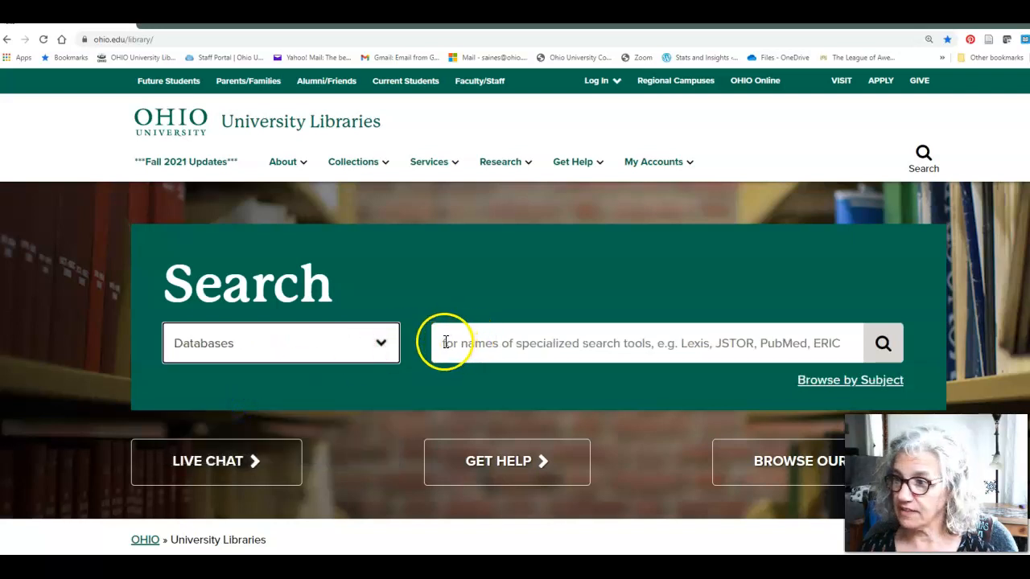
{"action": "type", "text": "scopus"}
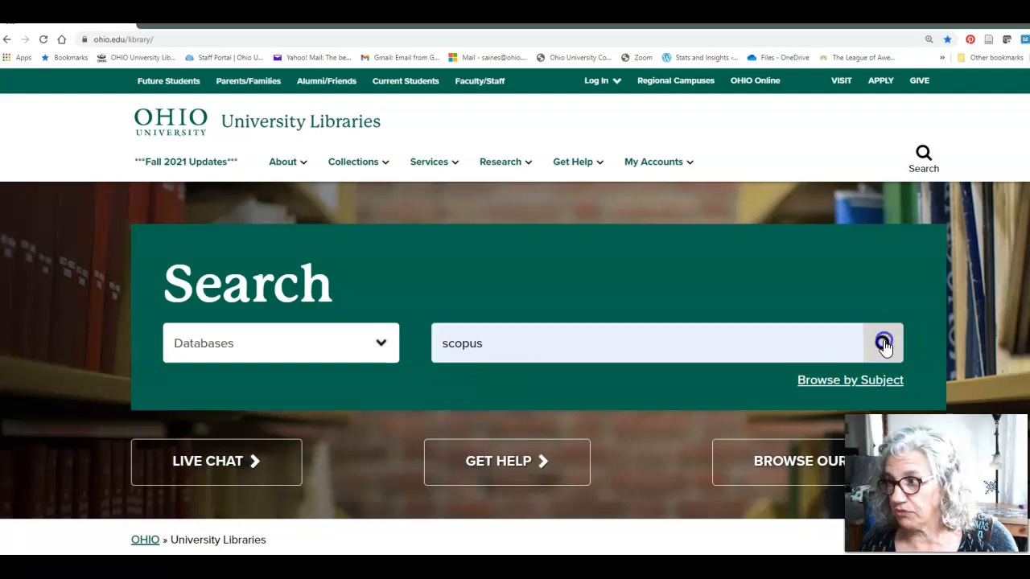
{"action": "left_click", "coordinate": [884, 342]}
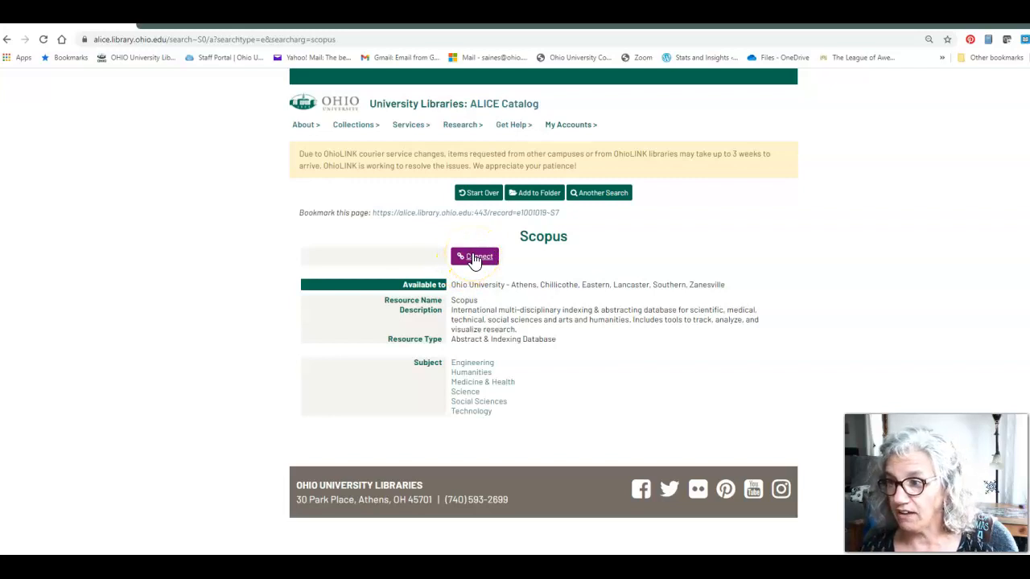
Connect from the ALICE catalog record to the Scopus database through the library proxy
{"action": "left_click", "coordinate": [475, 256]}
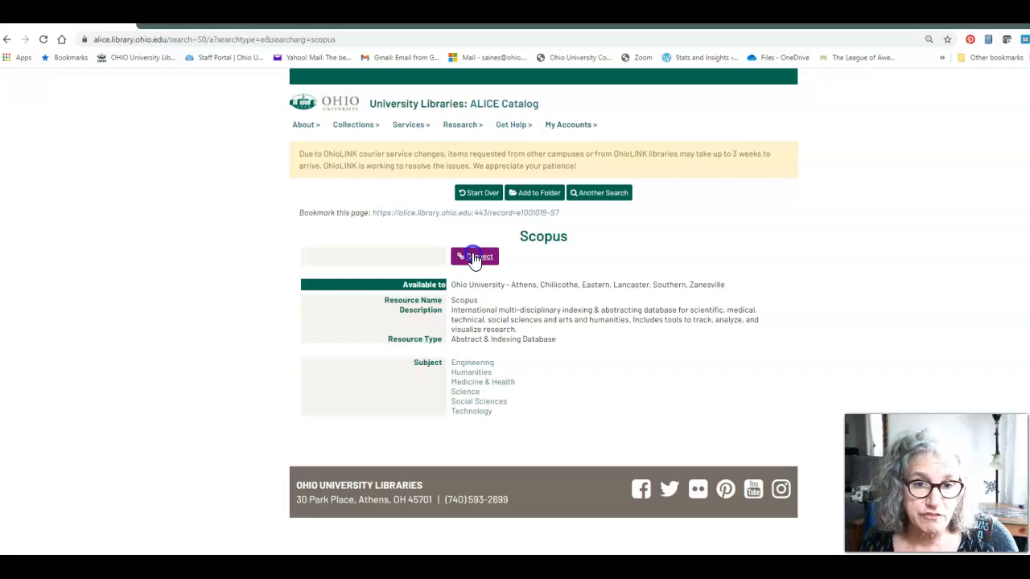
{"action": "left_click", "coordinate": [475, 256]}
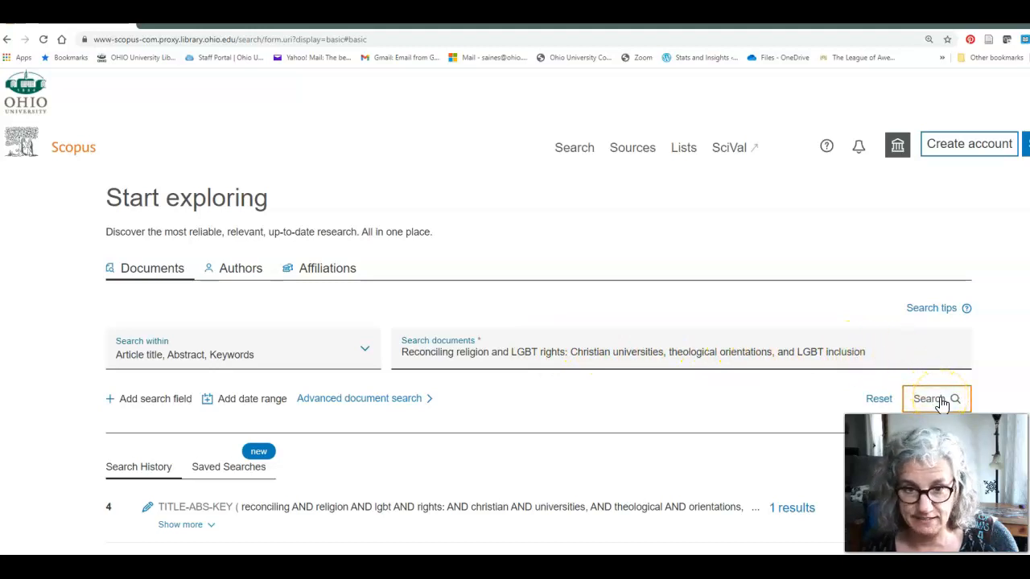
Run the title search and open the single matching article's full document record
{"action": "left_click", "coordinate": [931, 399]}
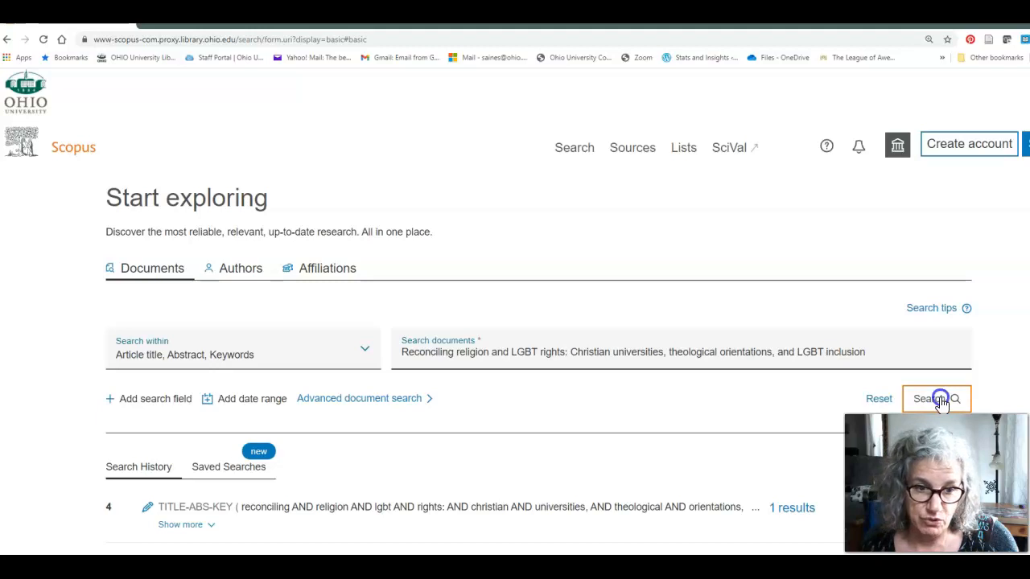
{"action": "left_click", "coordinate": [936, 399]}
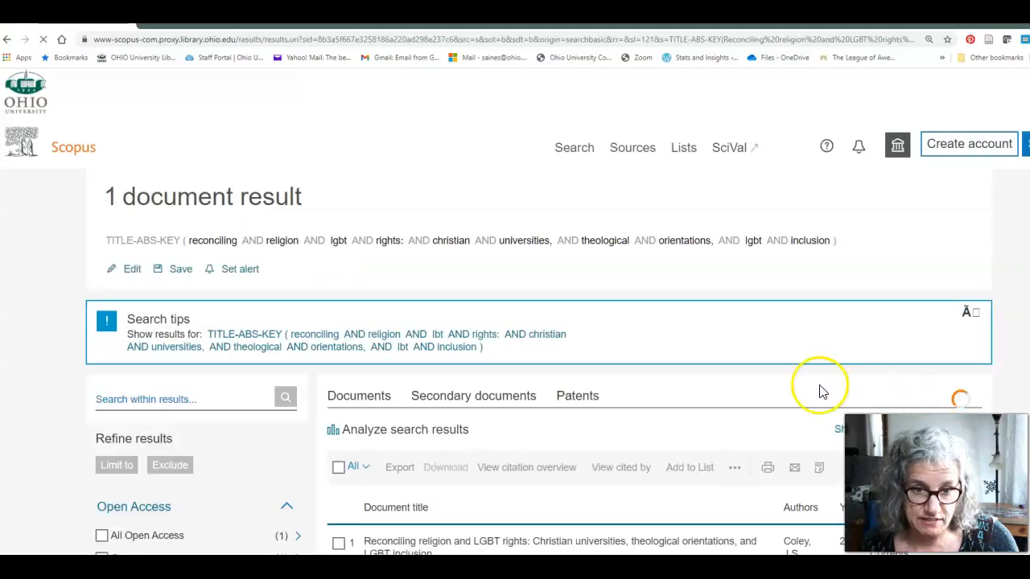
{"action": "scroll", "scroll_direction": "down", "scroll_amount": 3}
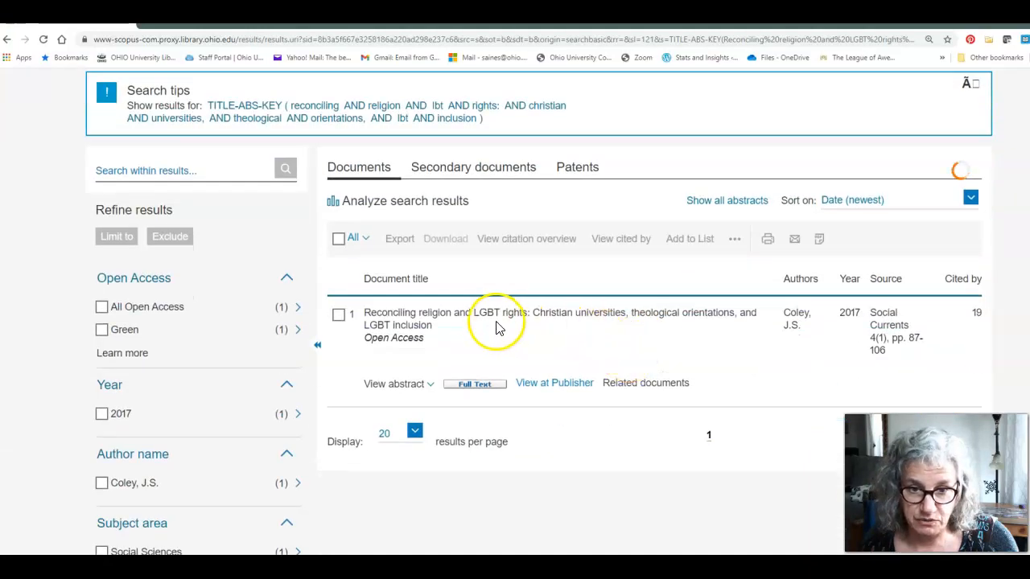
{"action": "left_click", "coordinate": [476, 319]}
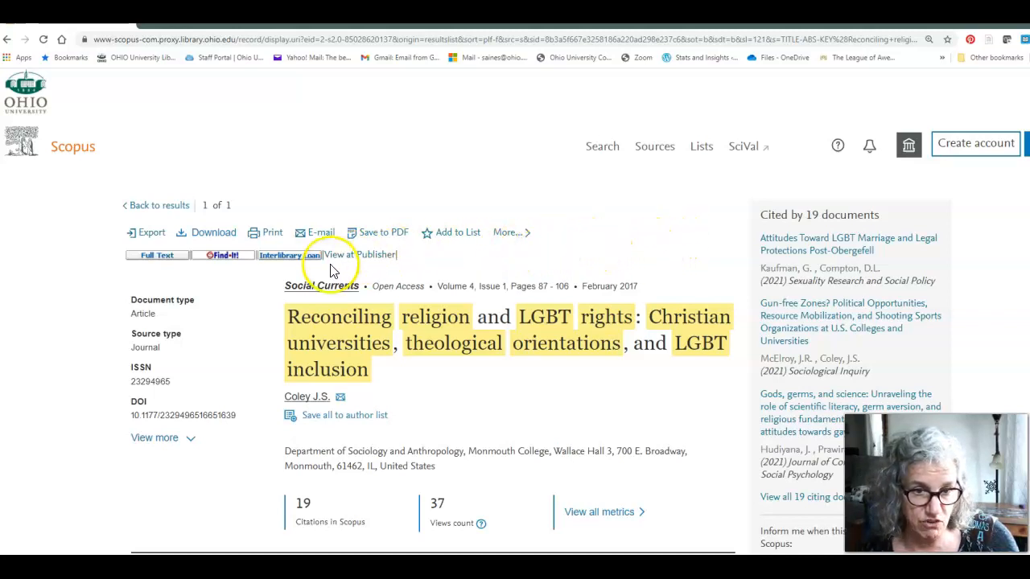
{"action": "mouse_move", "coordinate": [764, 345]}
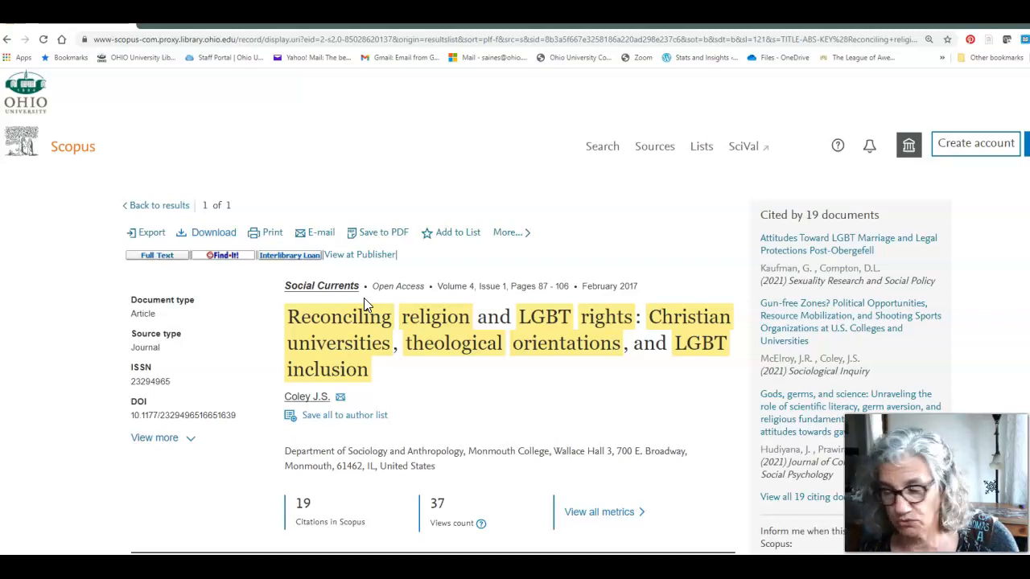
{"action": "scroll", "scroll_direction": "down", "scroll_amount": 3}
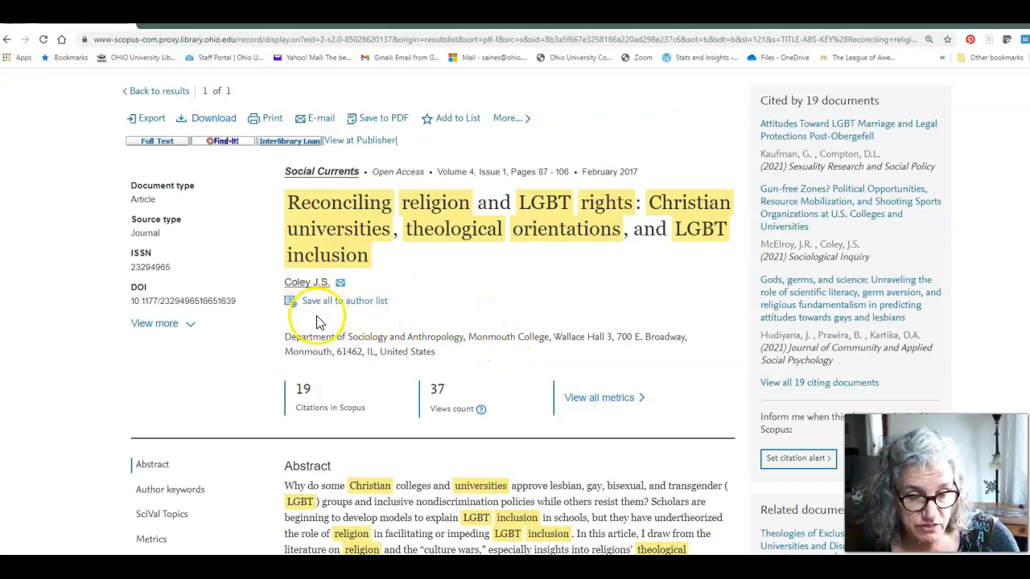
{"action": "mouse_move", "coordinate": [506, 354]}
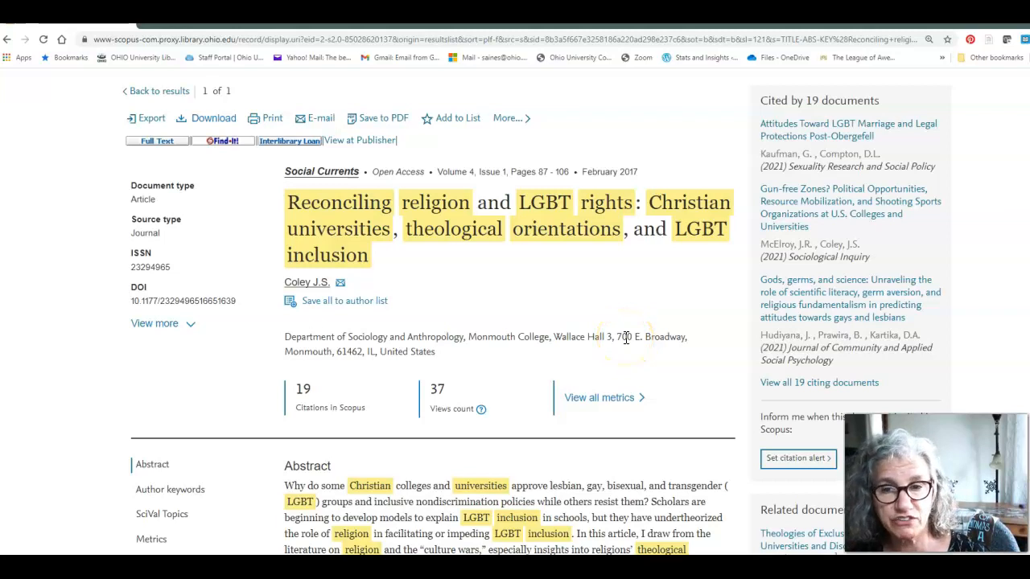
{"action": "mouse_move", "coordinate": [626, 336]}
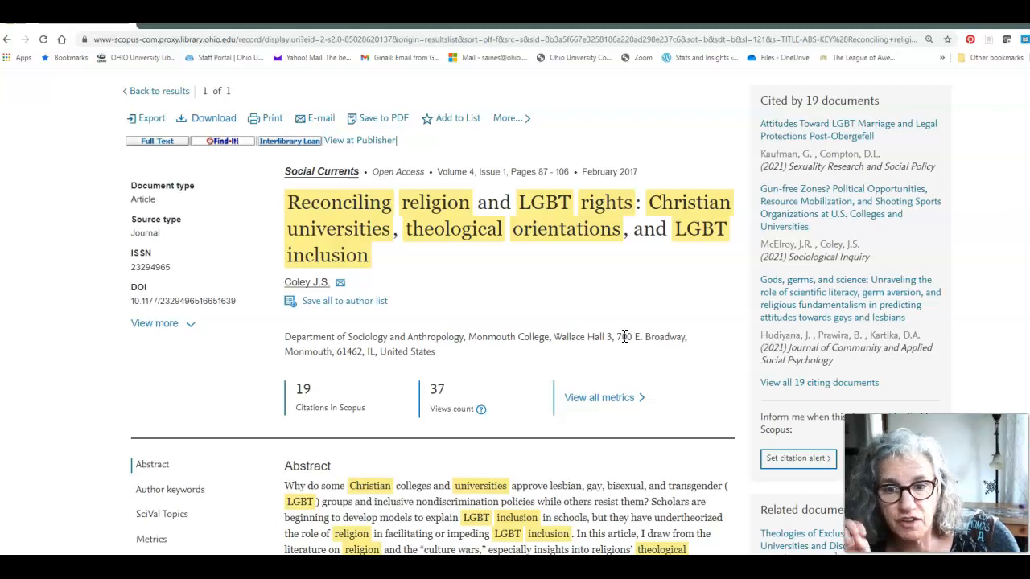
{"action": "mouse_move", "coordinate": [620, 336]}
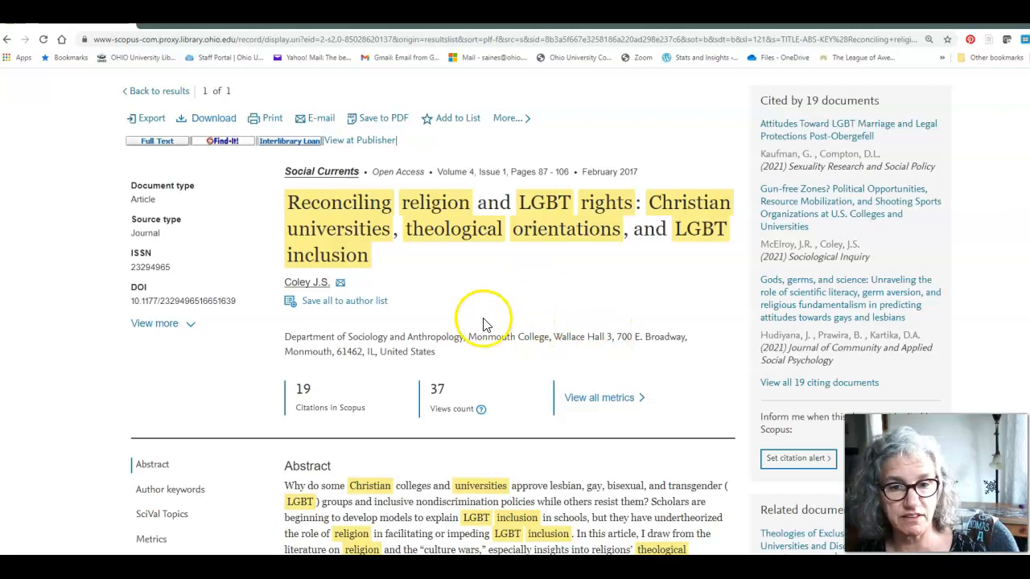
{"action": "mouse_move", "coordinate": [366, 293]}
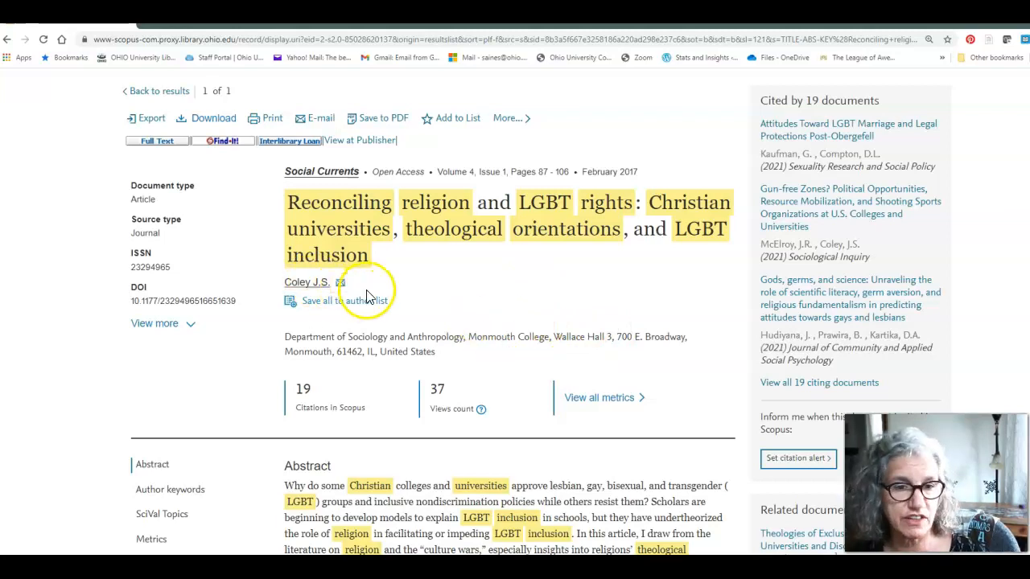
{"action": "mouse_move", "coordinate": [374, 290]}
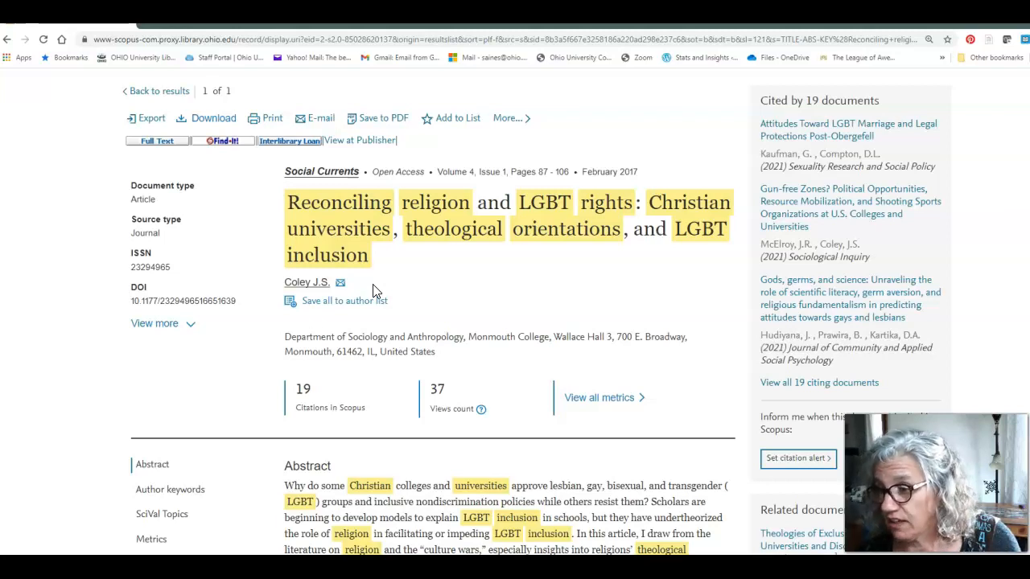
{"action": "scroll", "scroll_direction": "down", "scroll_amount": 3}
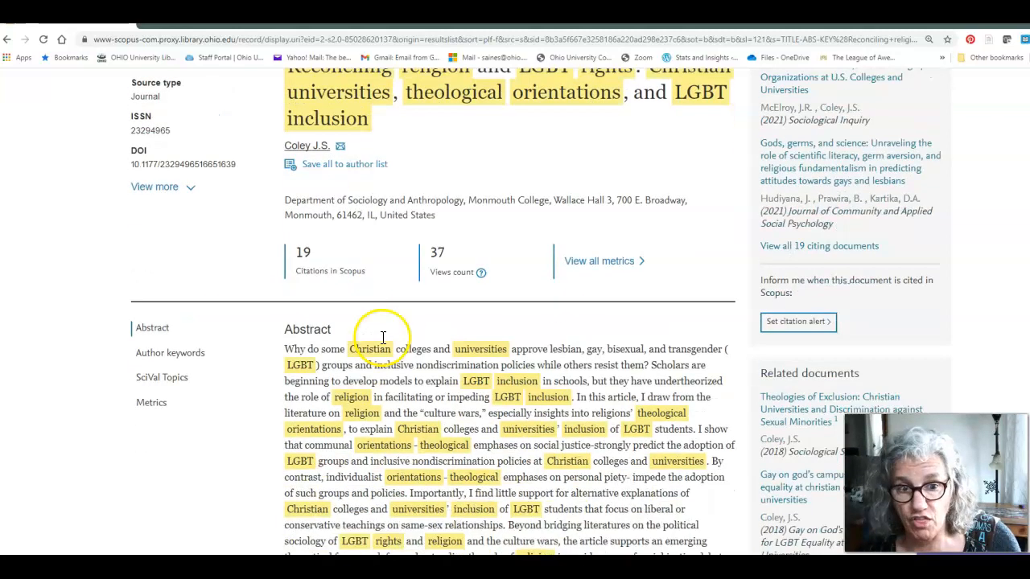
{"action": "scroll", "scroll_direction": "down", "scroll_amount": 3}
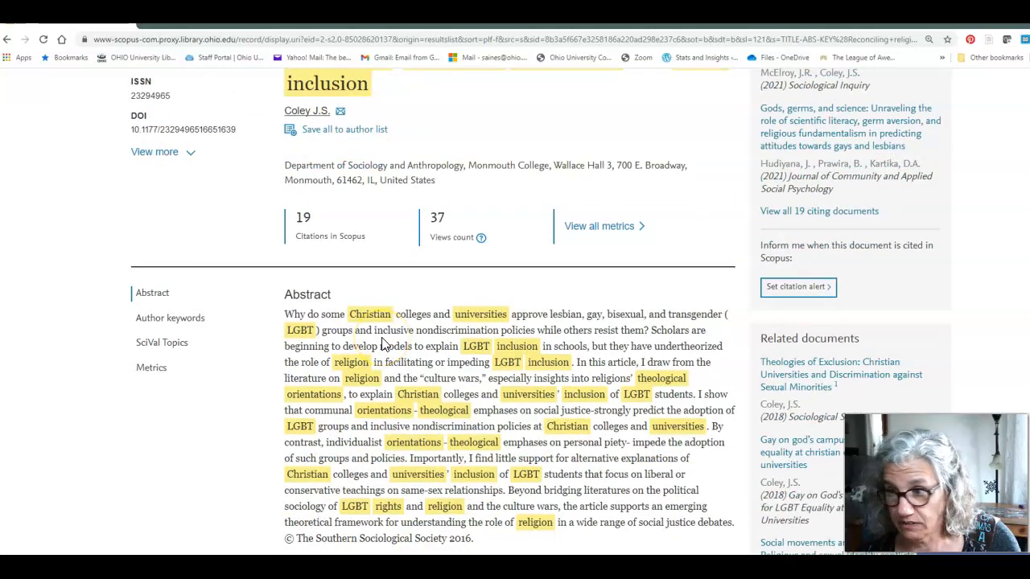
{"action": "scroll", "scroll_direction": "down", "scroll_amount": 3}
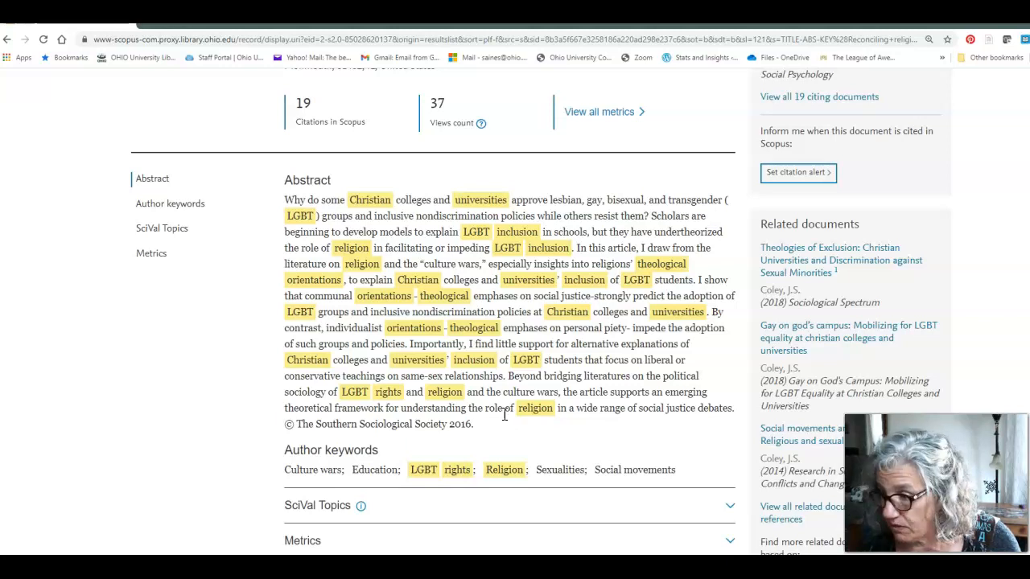
{"action": "scroll", "scroll_direction": "down", "scroll_amount": 3}
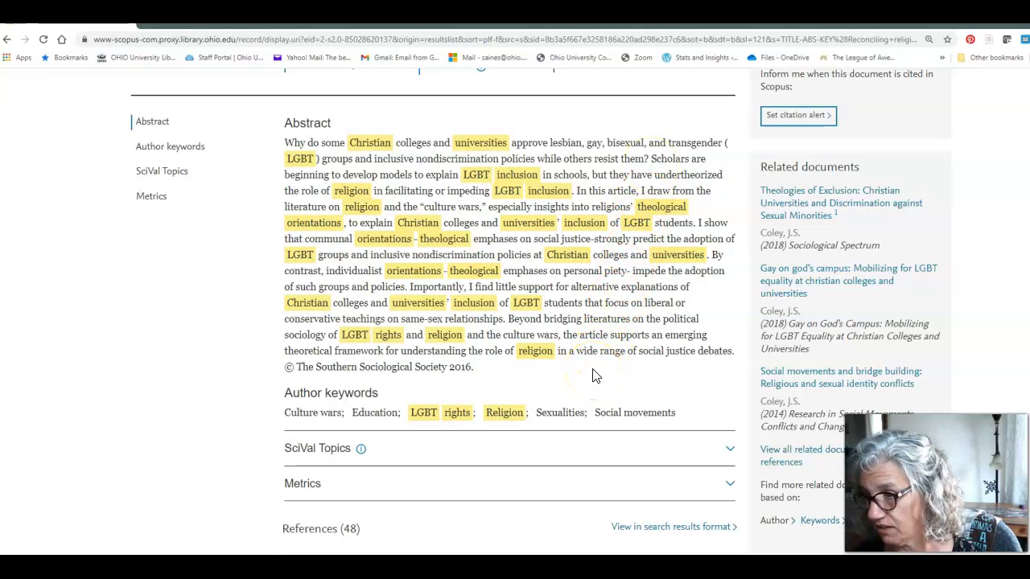
{"action": "mouse_move", "coordinate": [1026, 400]}
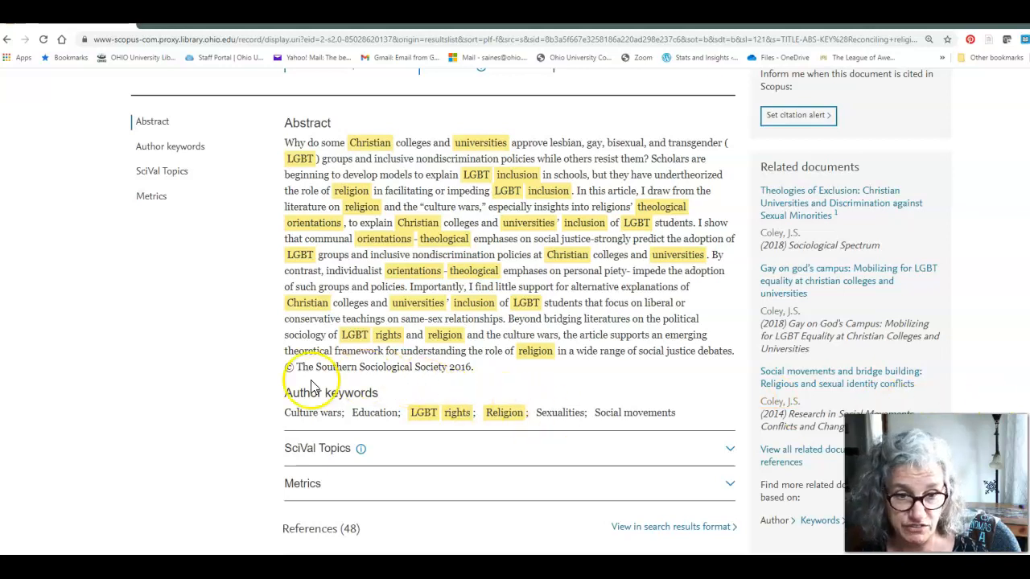
Expand the SciVal Topics section below Author keywords on the article record
{"action": "scroll", "scroll_direction": "down", "scroll_amount": 3}
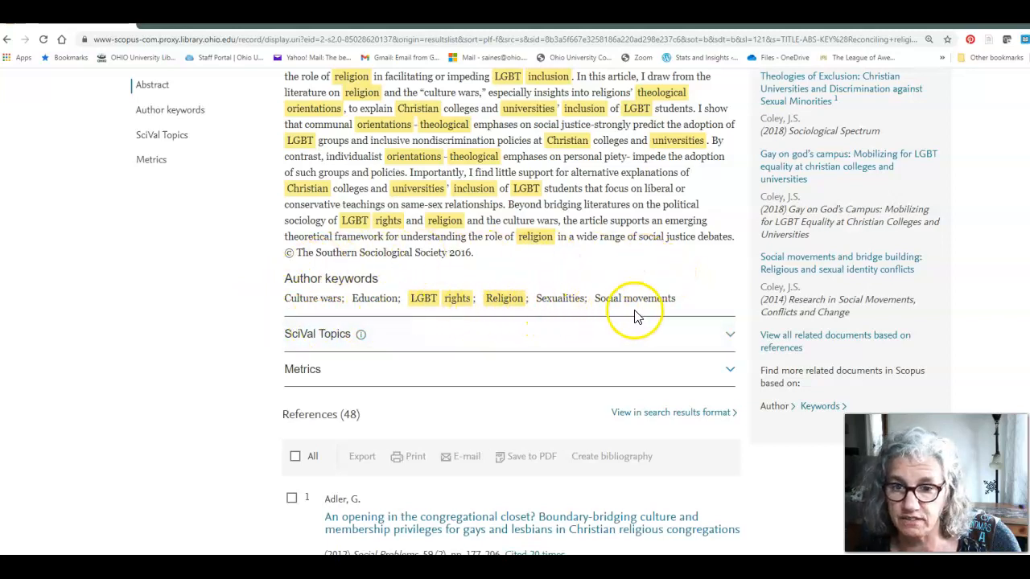
{"action": "mouse_move", "coordinate": [672, 320]}
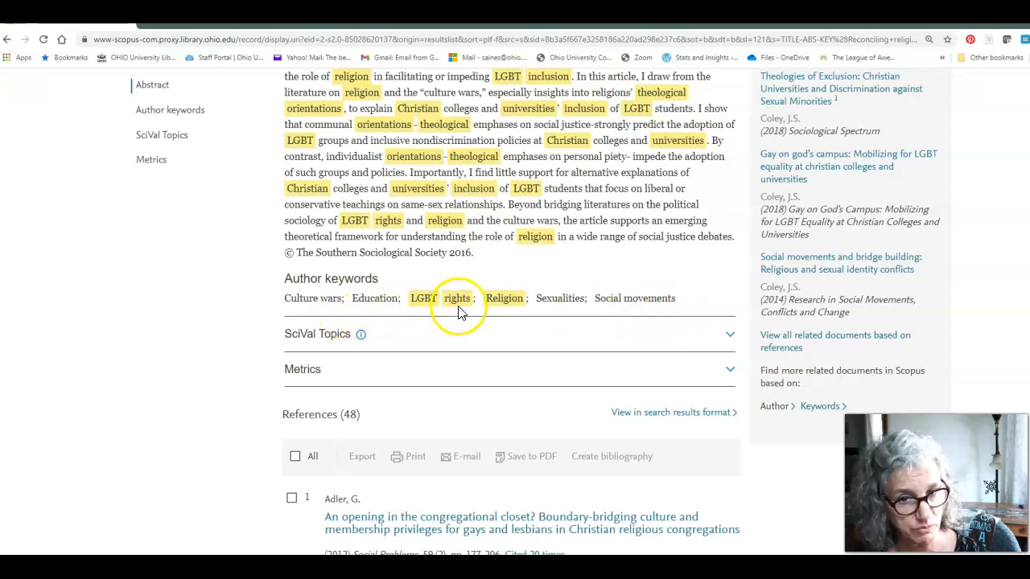
{"action": "mouse_move", "coordinate": [656, 314]}
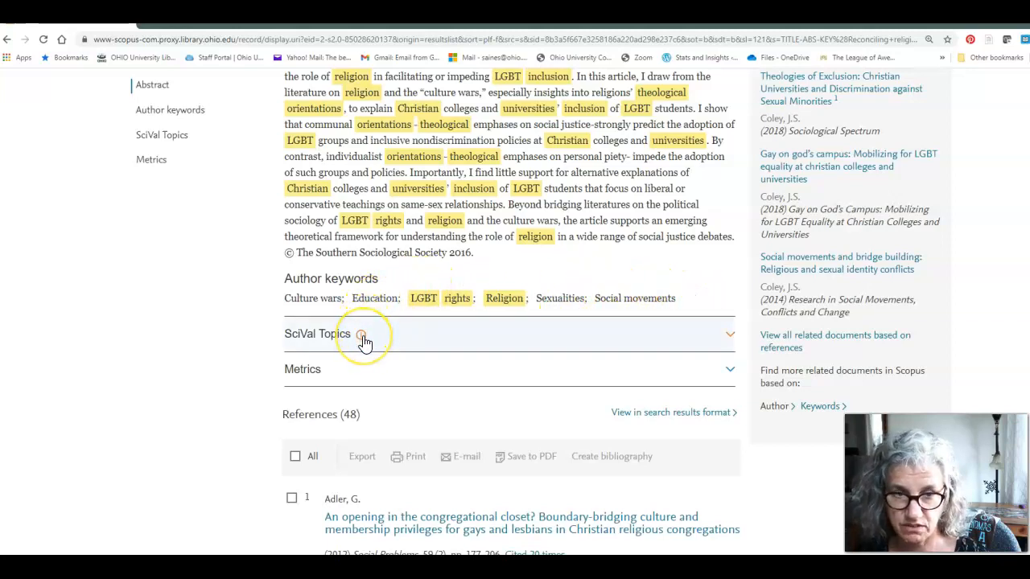
{"action": "left_click", "coordinate": [360, 333]}
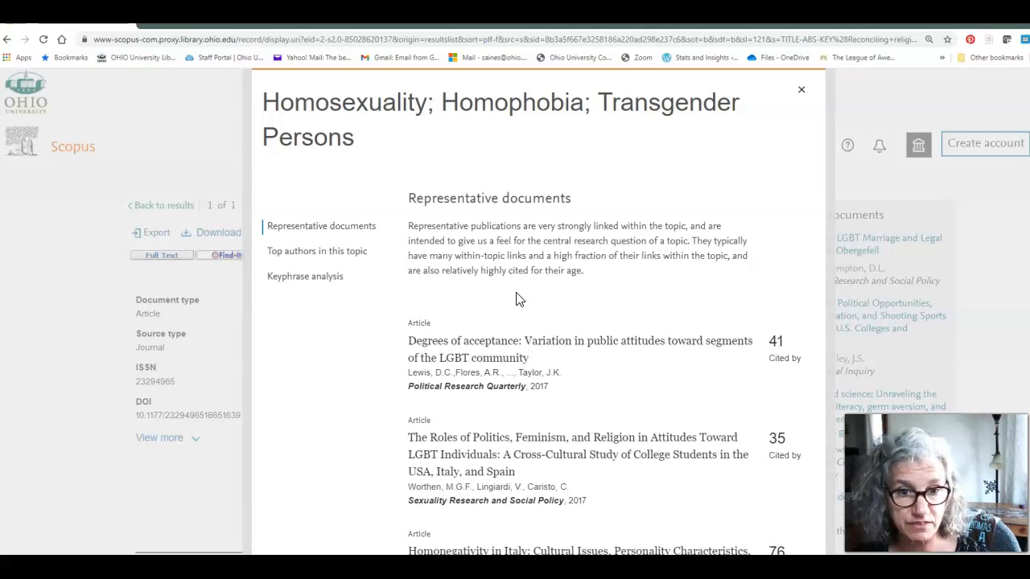
Scroll the topic overview down to the top authors and keyphrase word cloud
{"action": "scroll", "scroll_direction": "down", "scroll_amount": 3}
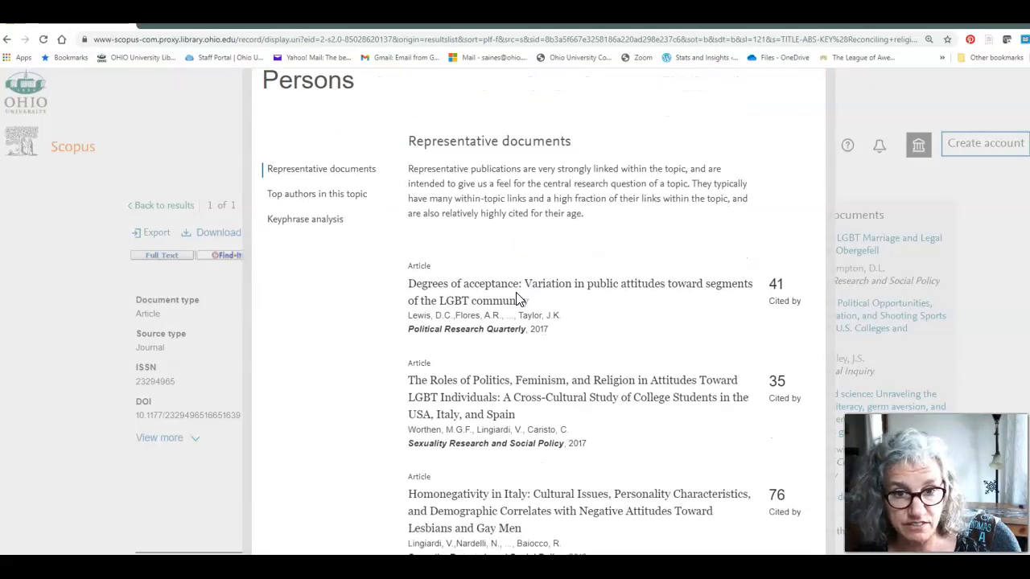
{"action": "scroll", "scroll_direction": "down", "scroll_amount": 3}
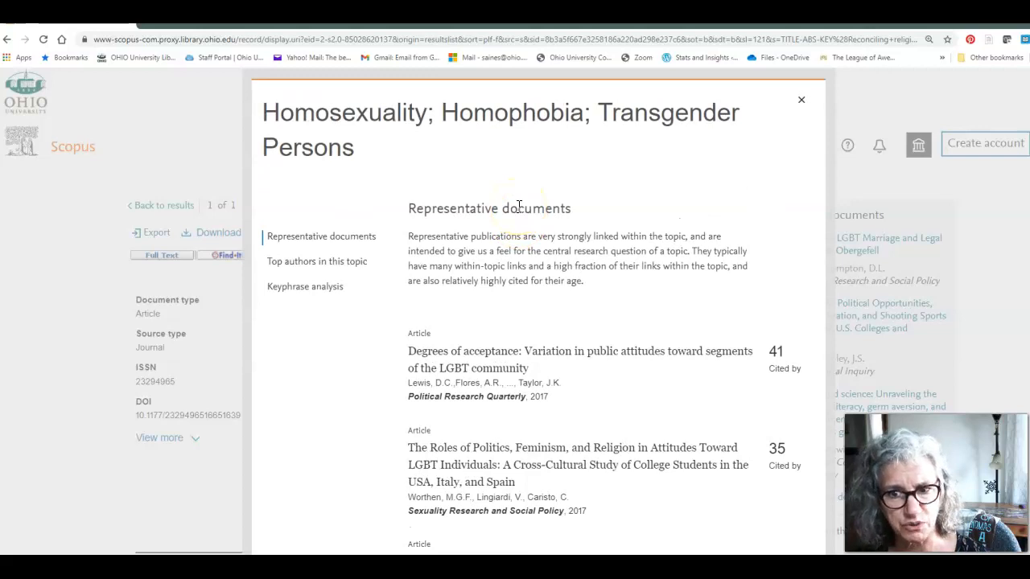
{"action": "scroll", "scroll_direction": "down", "scroll_amount": 3}
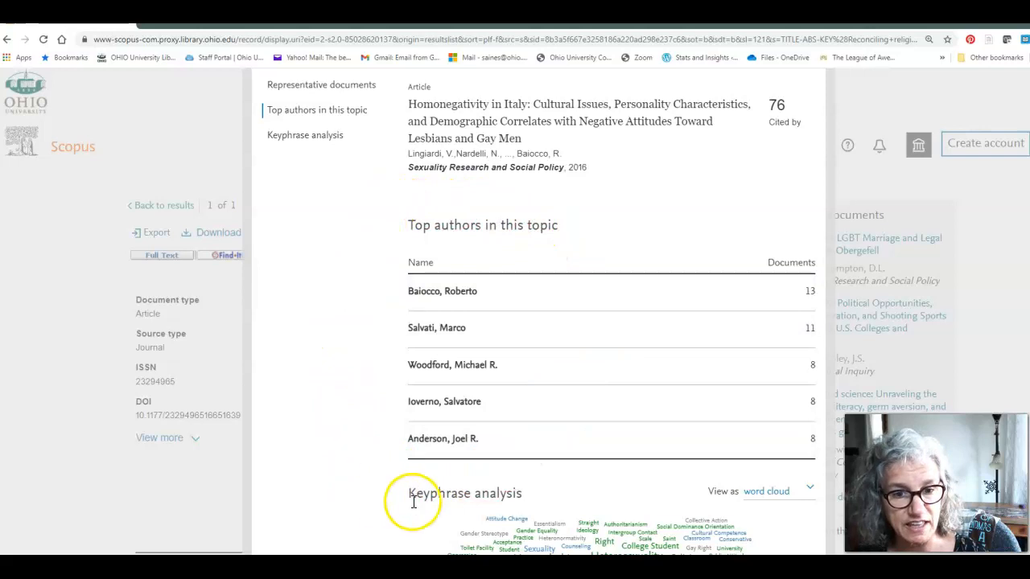
{"action": "mouse_move", "coordinate": [347, 312]}
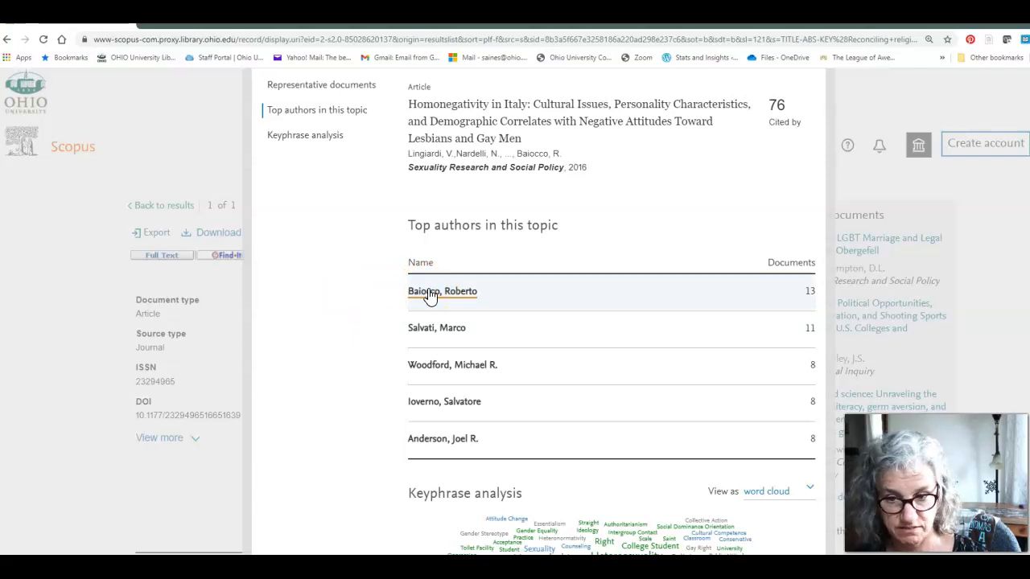
{"action": "scroll", "scroll_direction": "down", "scroll_amount": 3}
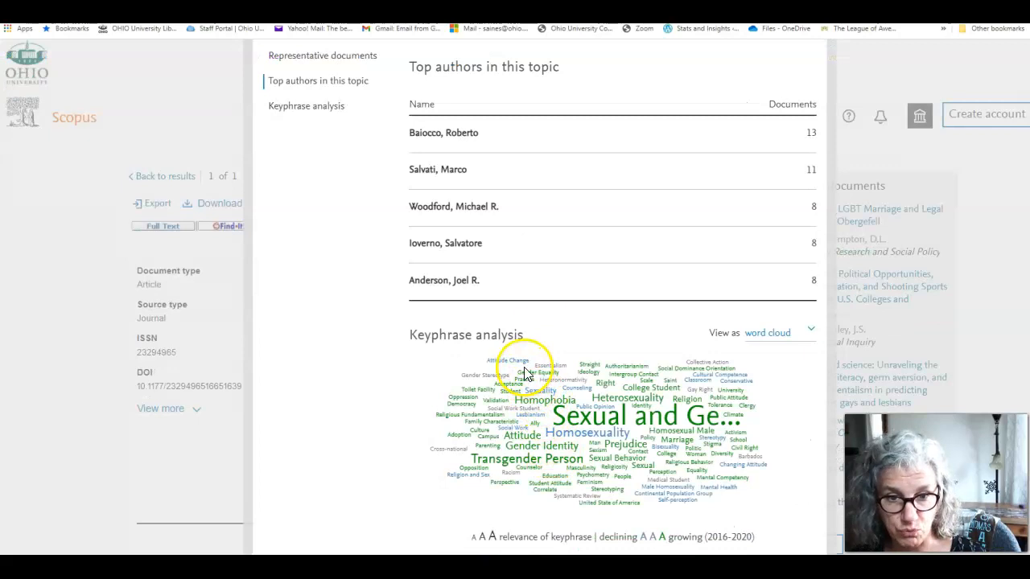
{"action": "mouse_move", "coordinate": [543, 325]}
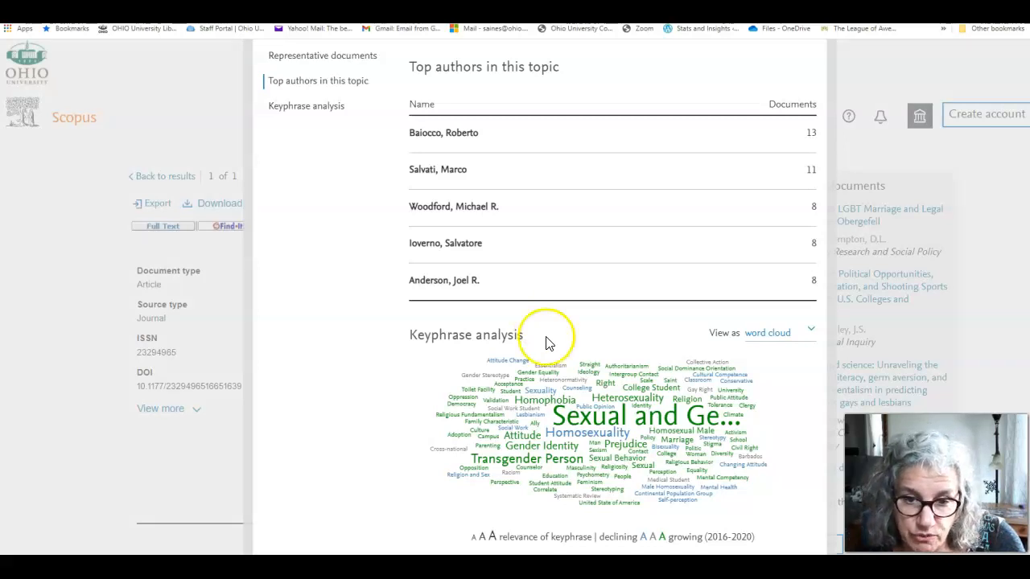
{"action": "mouse_move", "coordinate": [582, 354]}
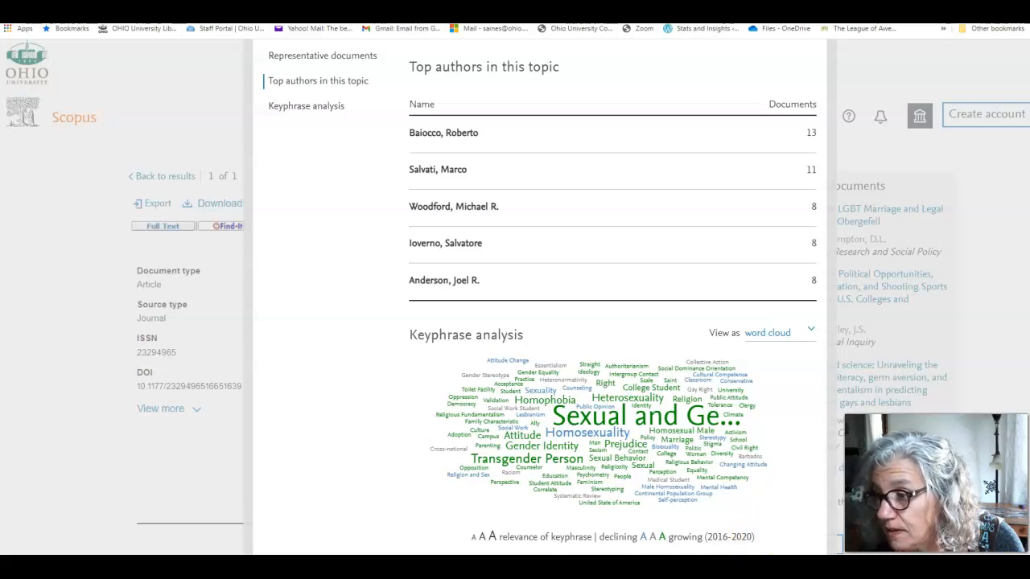
{"action": "mouse_move", "coordinate": [780, 434]}
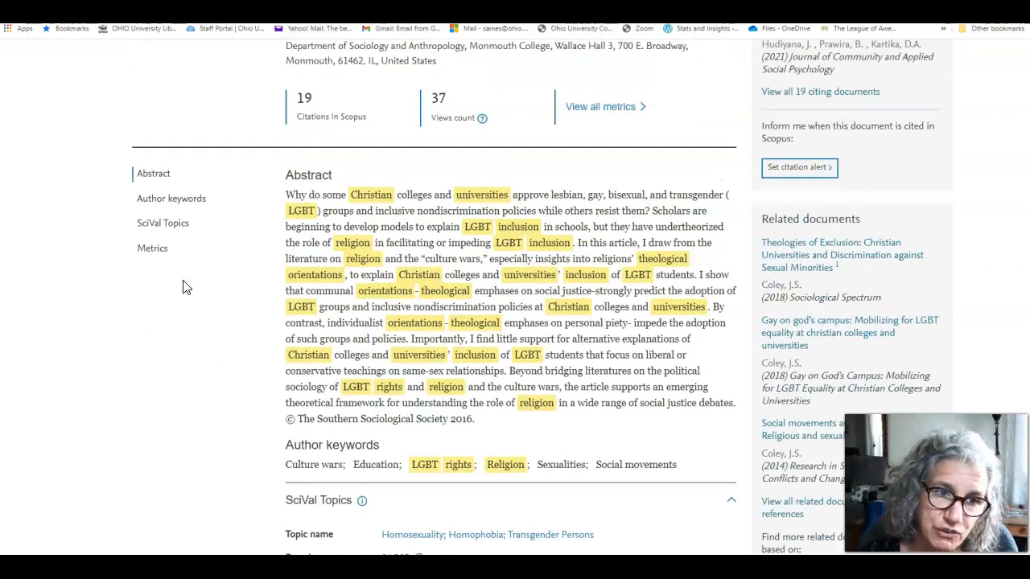
Scroll the article record to the SciVal topic with its 94.385 prominence percentile
{"action": "scroll", "scroll_direction": "down", "scroll_amount": 3}
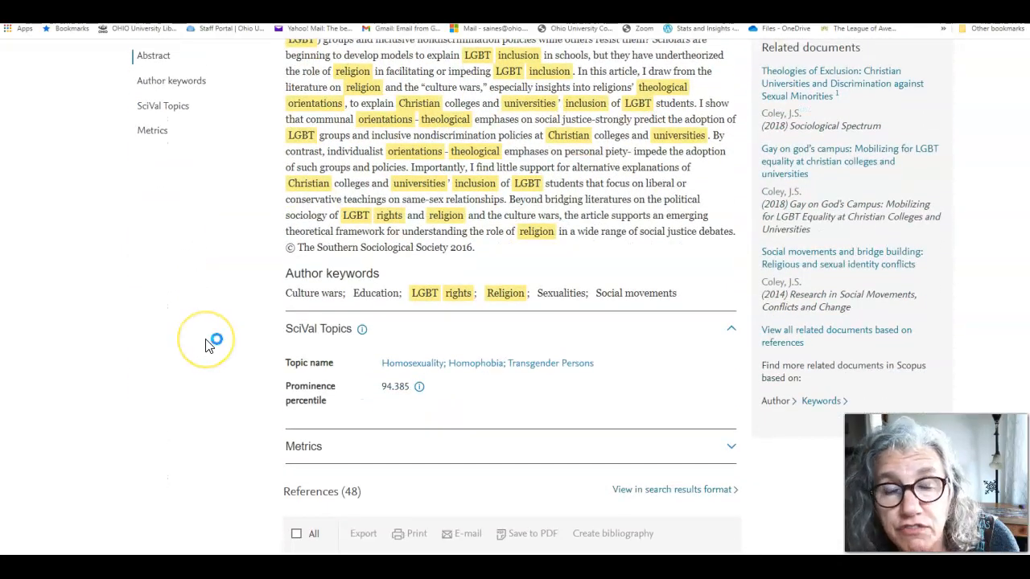
{"action": "mouse_move", "coordinate": [207, 346]}
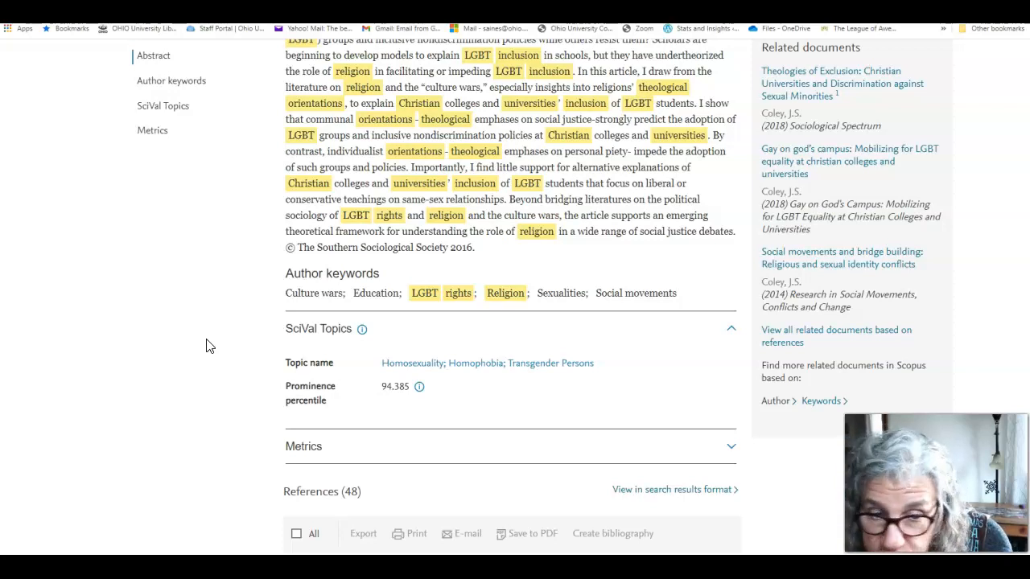
{"action": "mouse_move", "coordinate": [876, 265]}
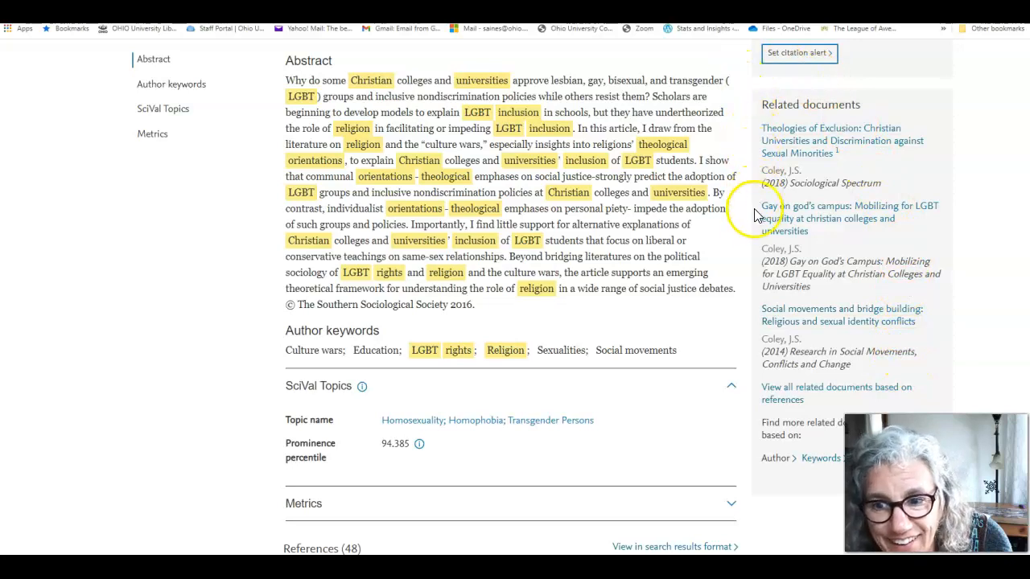
{"action": "mouse_move", "coordinate": [759, 233]}
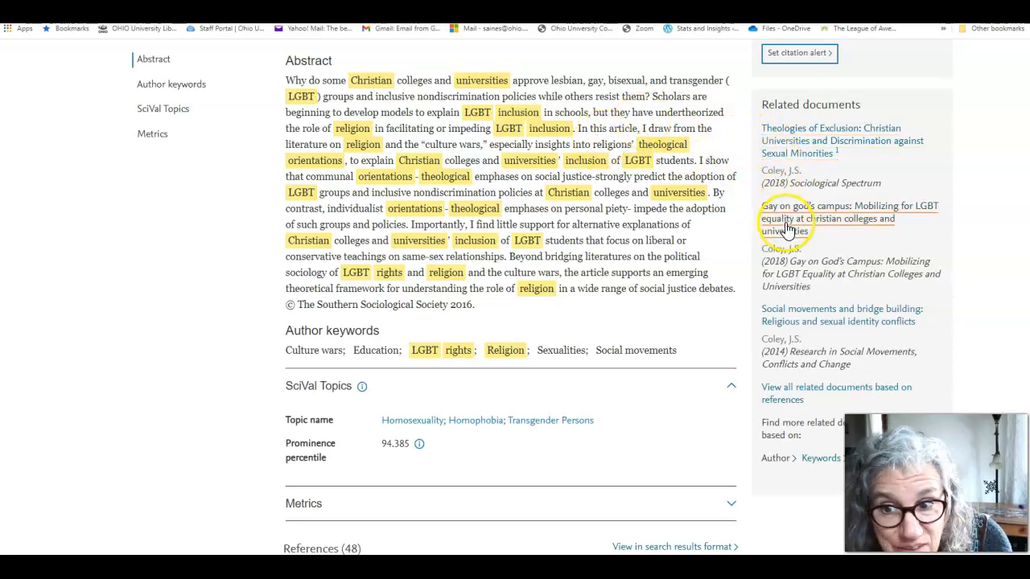
{"action": "mouse_move", "coordinate": [803, 325]}
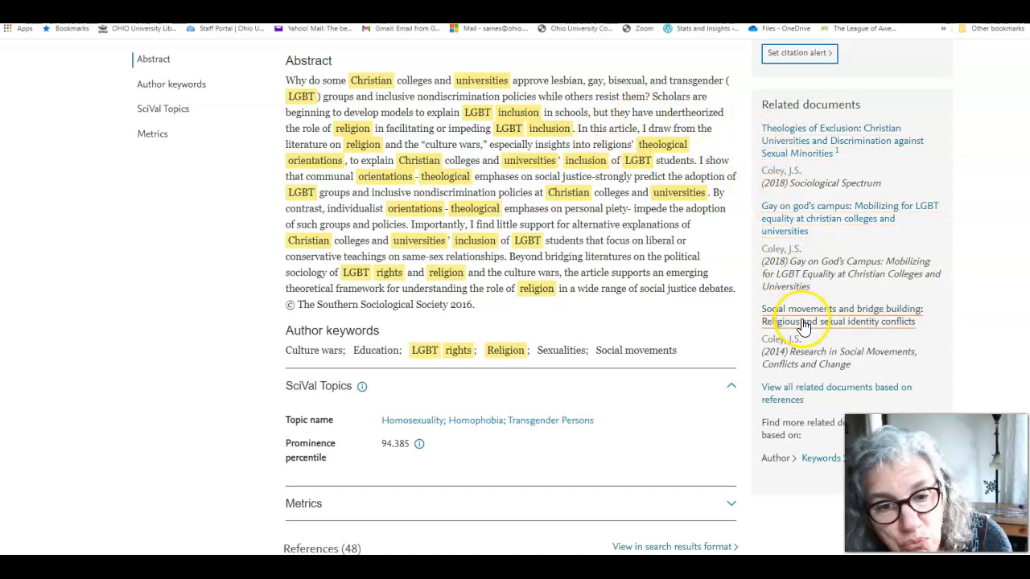
{"action": "scroll", "scroll_direction": "up", "scroll_amount": 3}
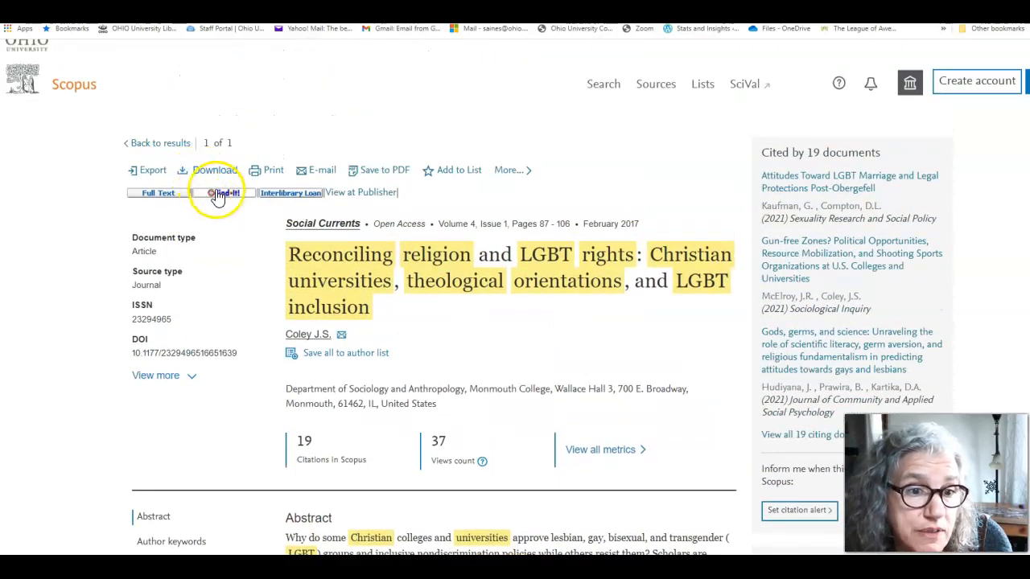
{"action": "mouse_move", "coordinate": [225, 193]}
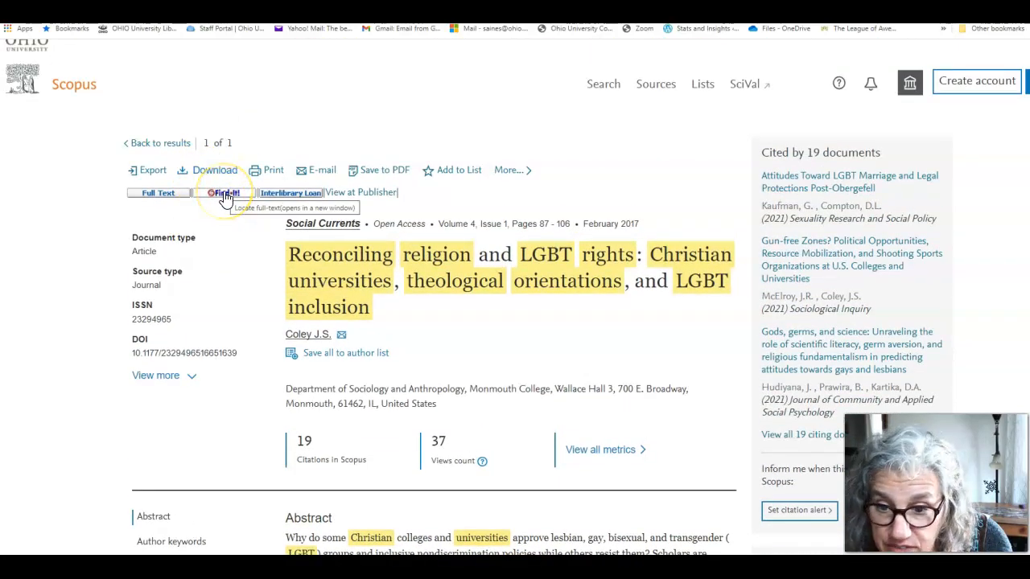
Use the Find it link to look up library full-text access for the article
{"action": "left_click", "coordinate": [225, 193]}
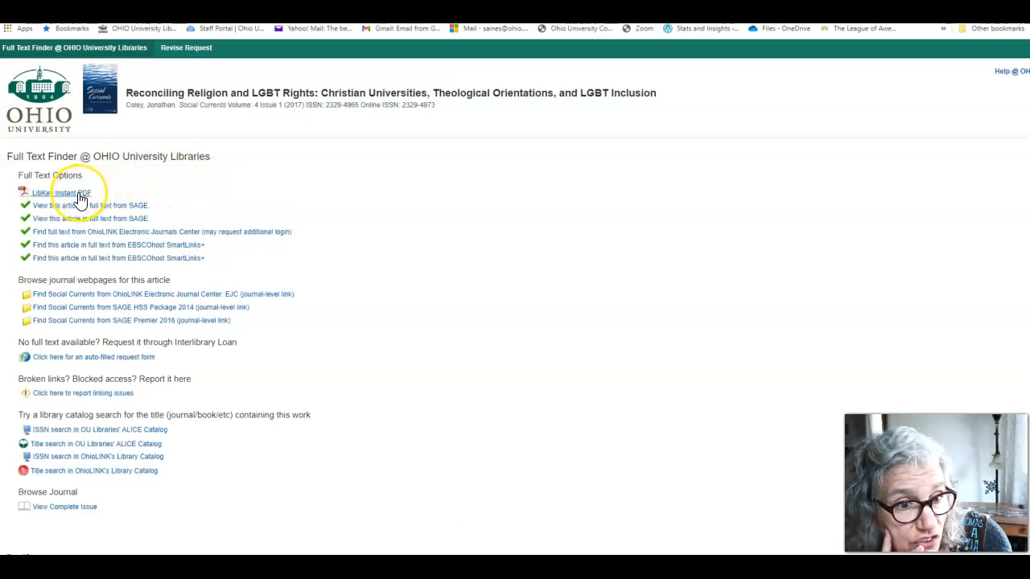
{"action": "left_click", "coordinate": [74, 193]}
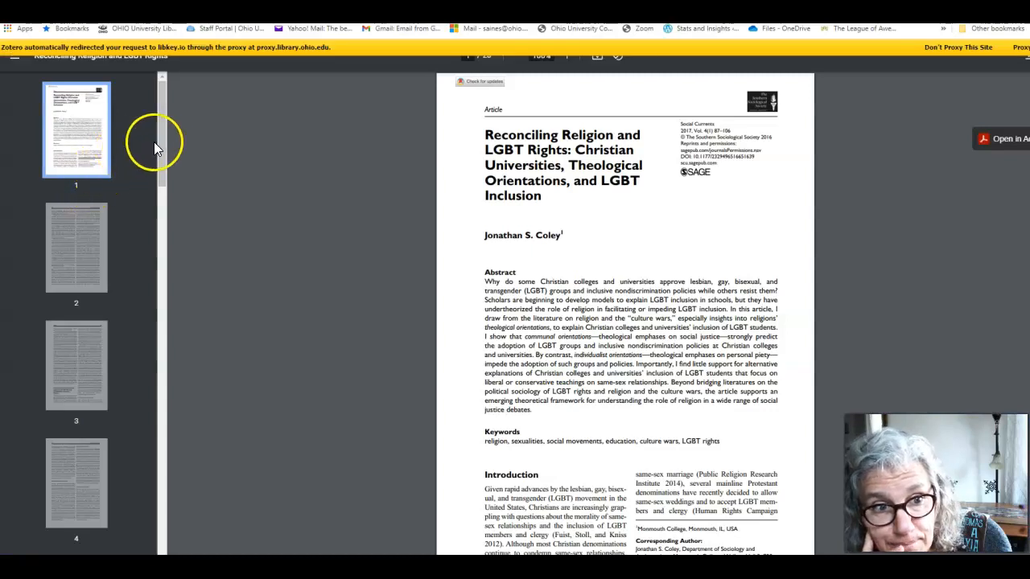
{"action": "mouse_move", "coordinate": [164, 151]}
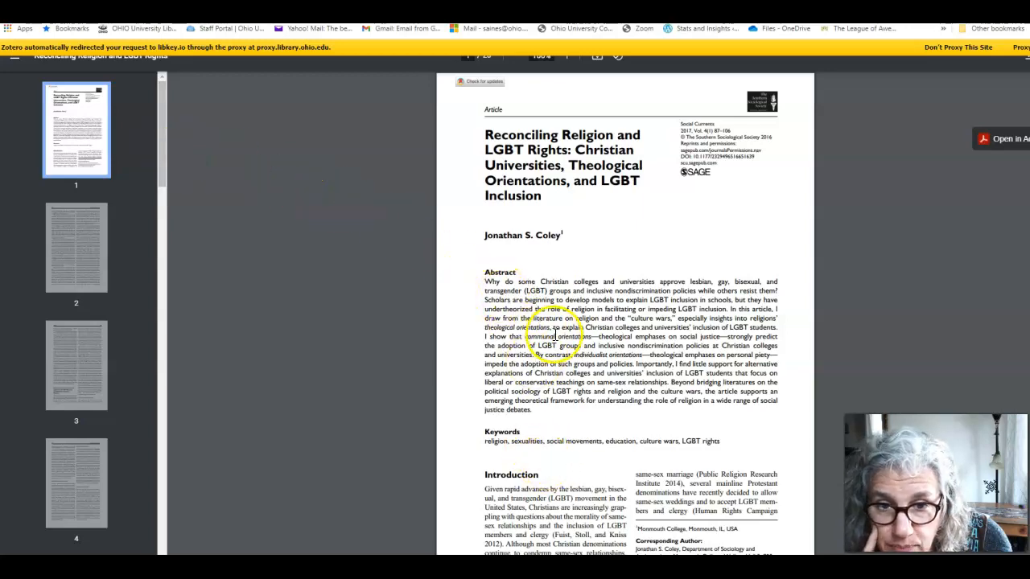
{"action": "scroll", "scroll_direction": "down", "scroll_amount": 3}
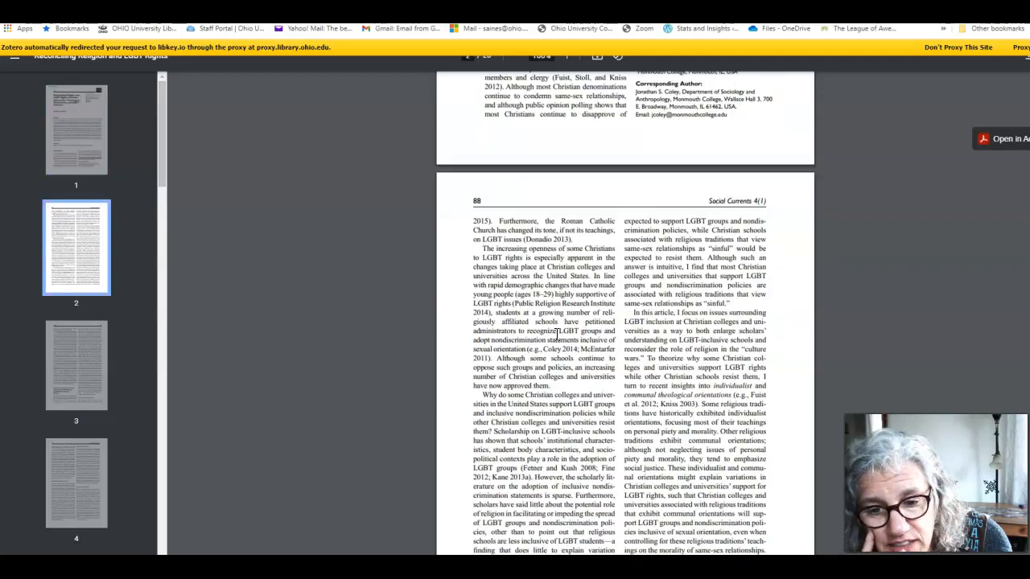
{"action": "scroll", "scroll_direction": "down", "scroll_amount": 3}
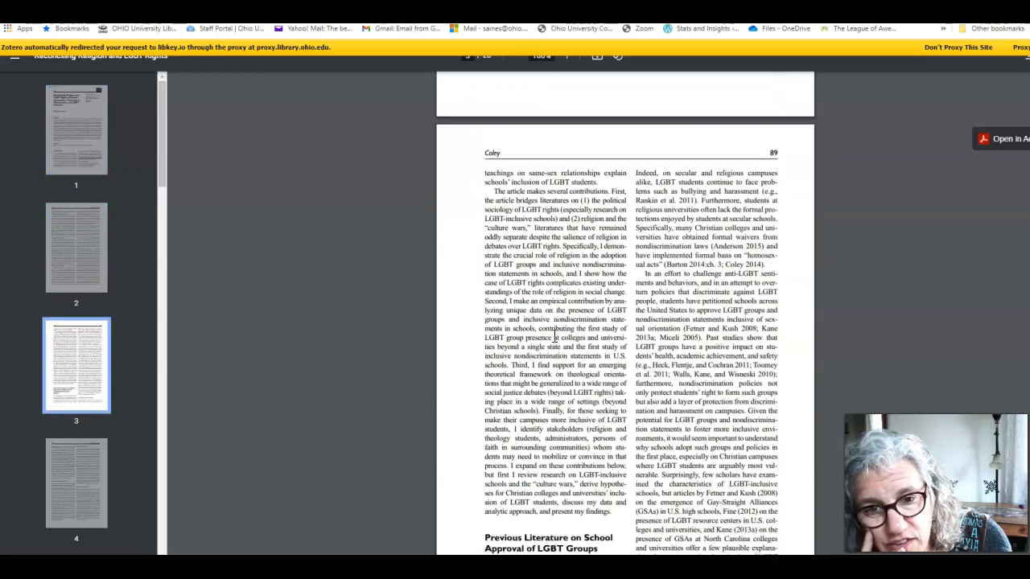
{"action": "scroll", "scroll_direction": "down", "scroll_amount": 3}
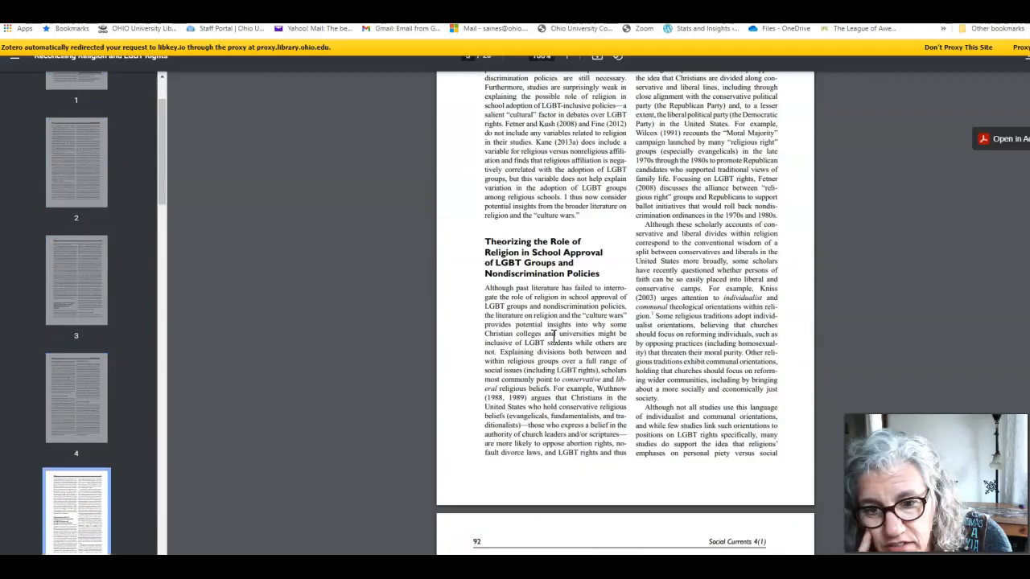
{"action": "scroll", "scroll_direction": "down", "scroll_amount": 3}
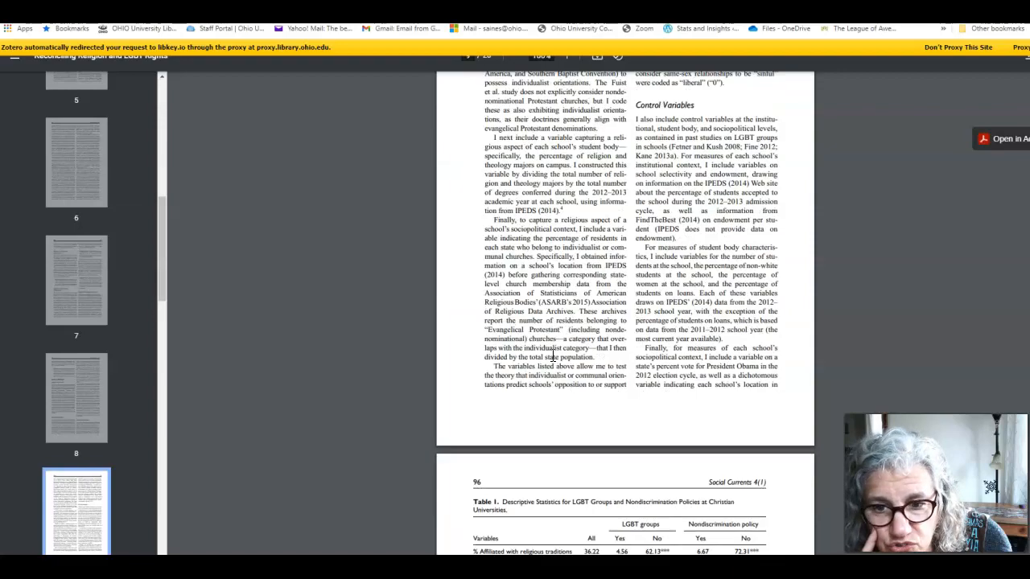
{"action": "scroll", "scroll_direction": "down", "scroll_amount": 3}
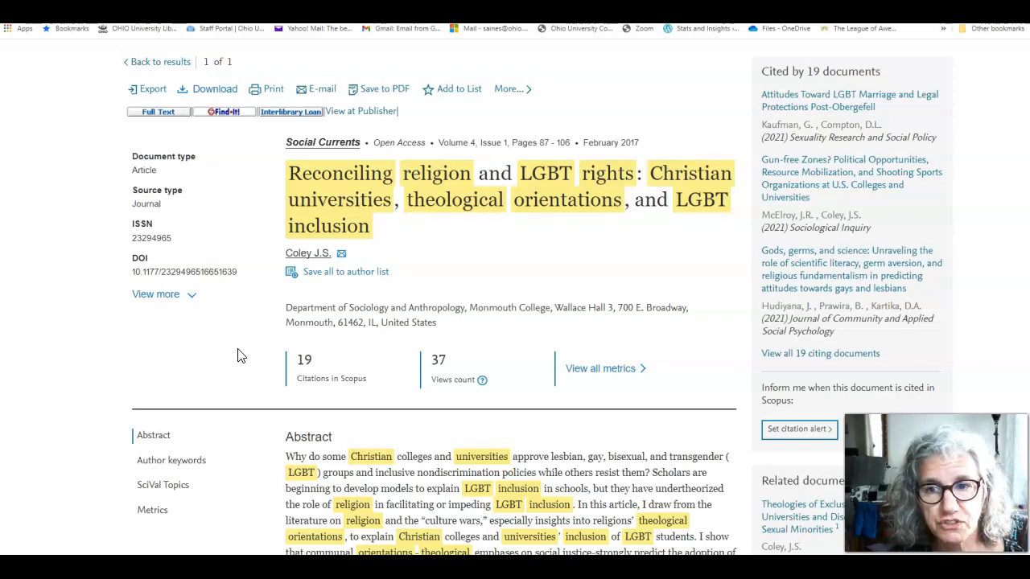
{"action": "mouse_move", "coordinate": [248, 354]}
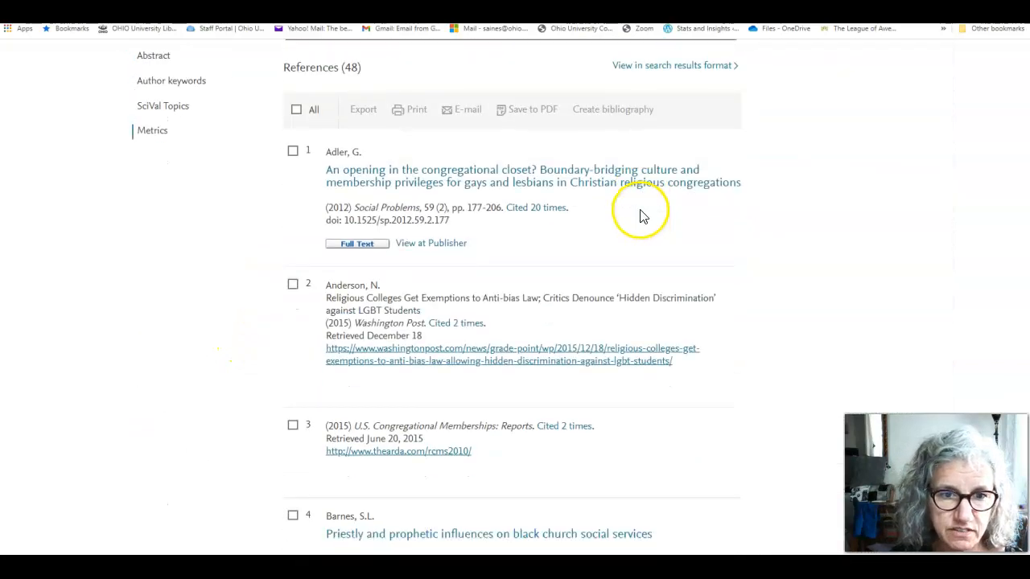
{"action": "mouse_move", "coordinate": [585, 277]}
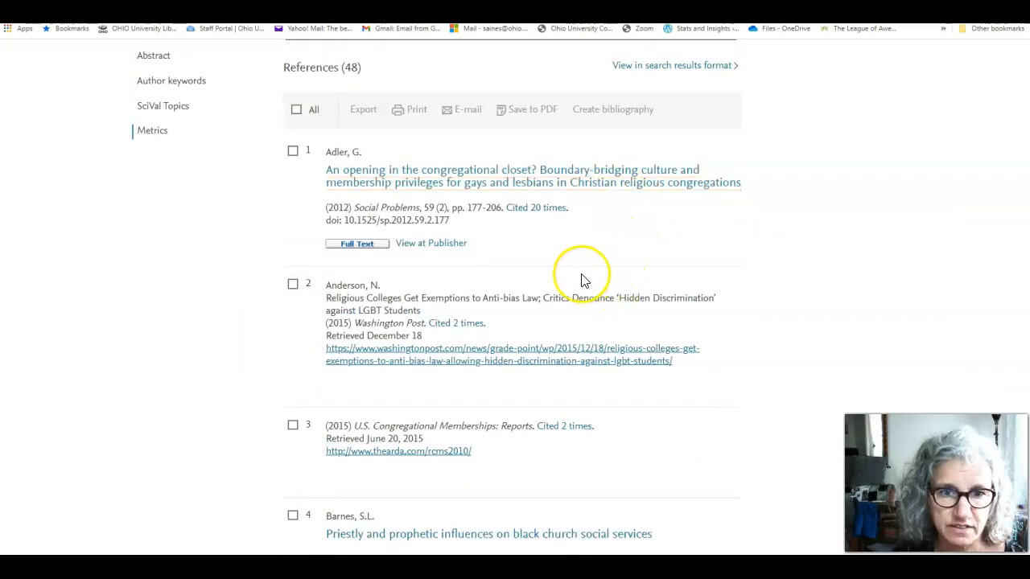
{"action": "scroll", "scroll_direction": "down", "scroll_amount": 3}
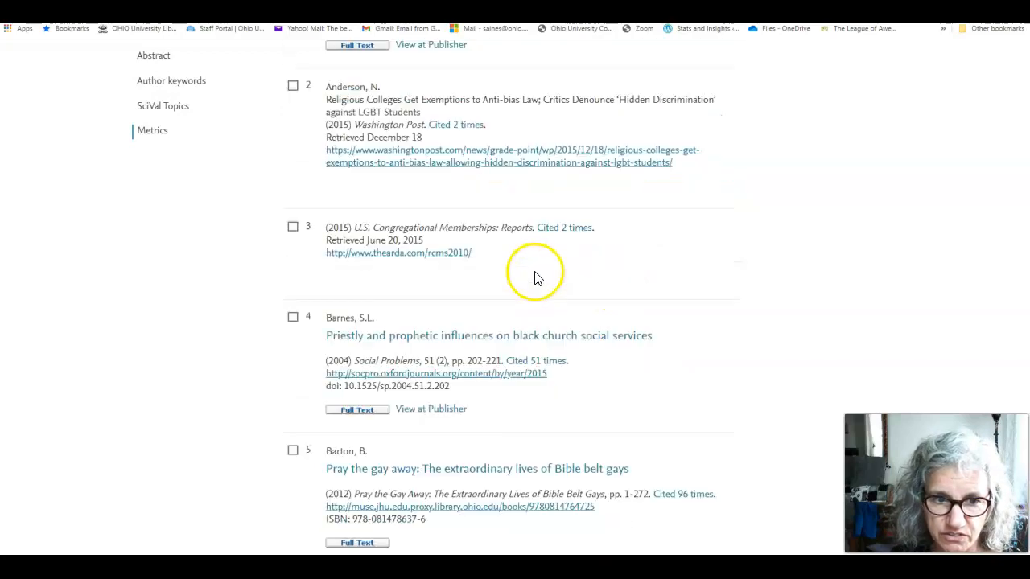
{"action": "scroll", "scroll_direction": "down", "scroll_amount": 3}
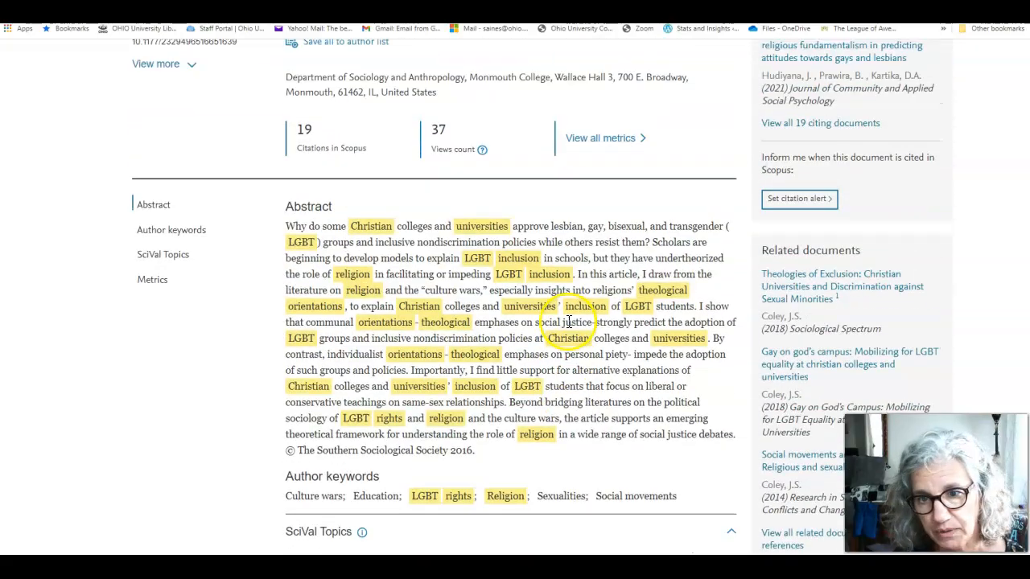
{"action": "scroll", "scroll_direction": "up", "scroll_amount": 3}
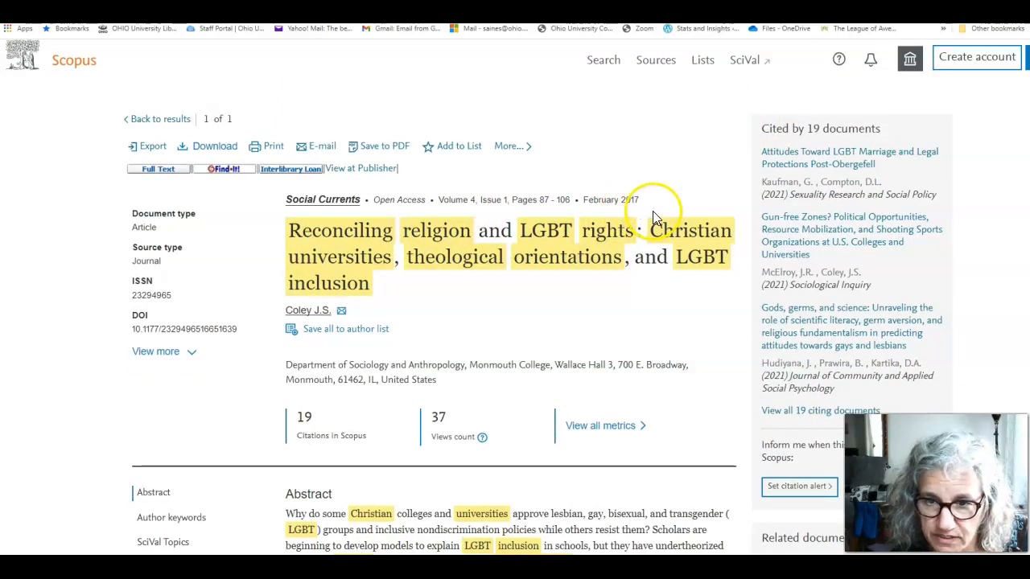
{"action": "mouse_move", "coordinate": [716, 164]}
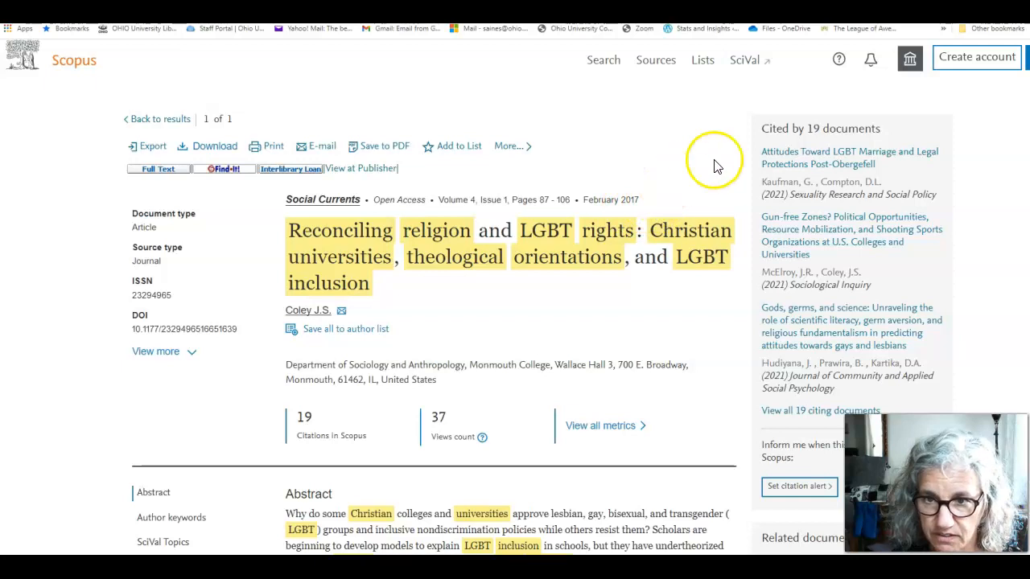
{"action": "mouse_move", "coordinate": [837, 126]}
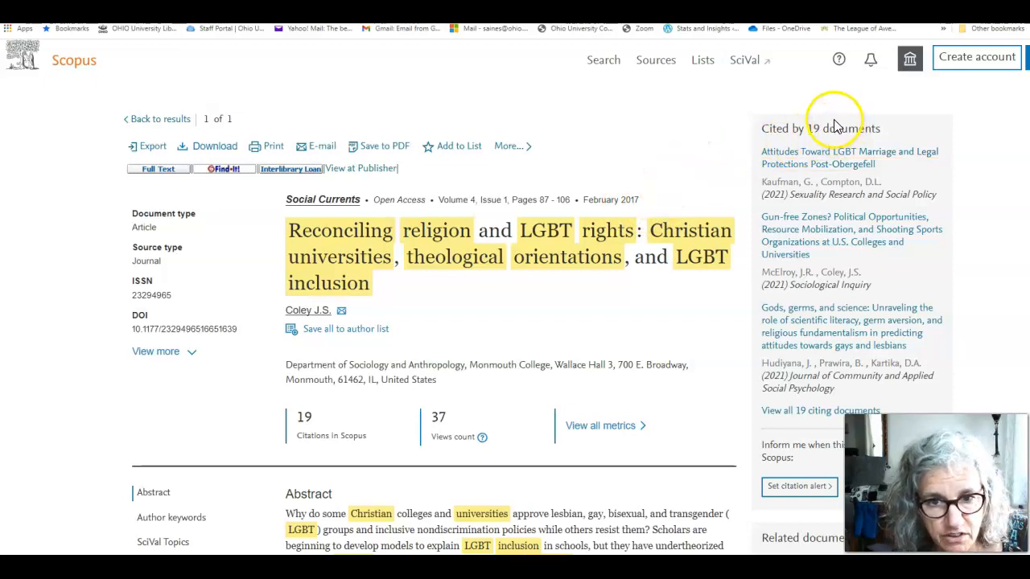
{"action": "mouse_move", "coordinate": [499, 257]}
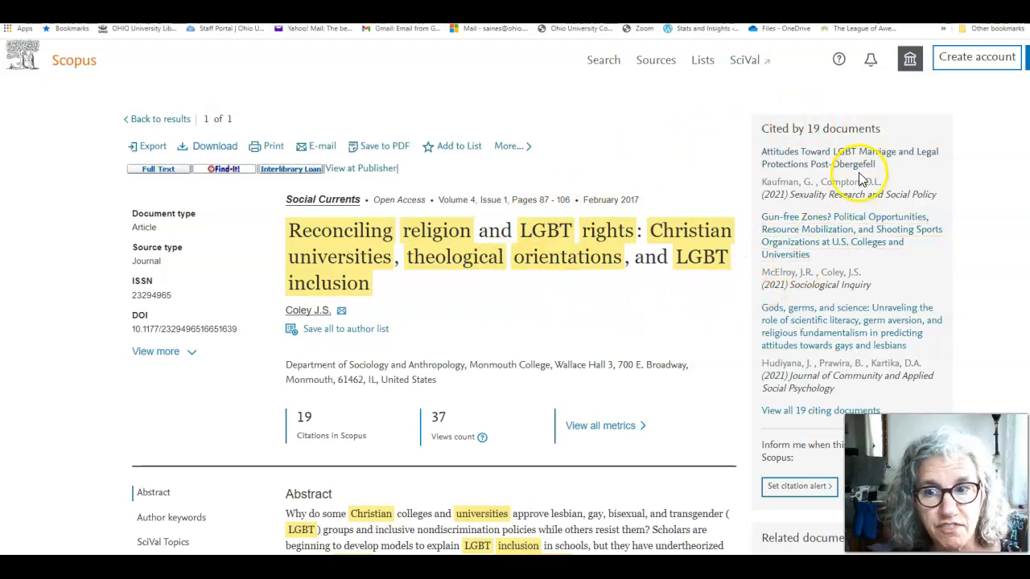
{"action": "mouse_move", "coordinate": [861, 161]}
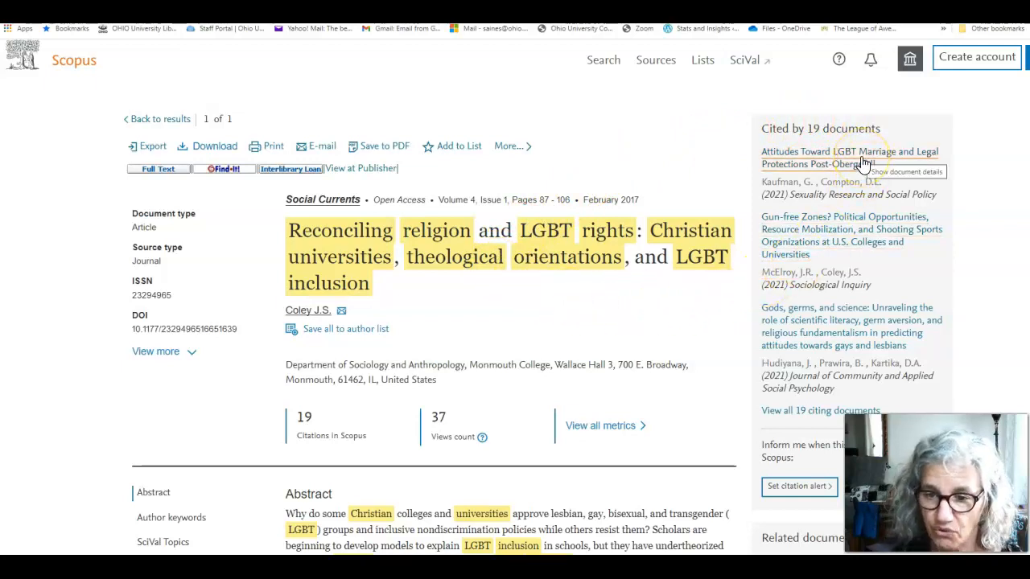
{"action": "mouse_move", "coordinate": [833, 421]}
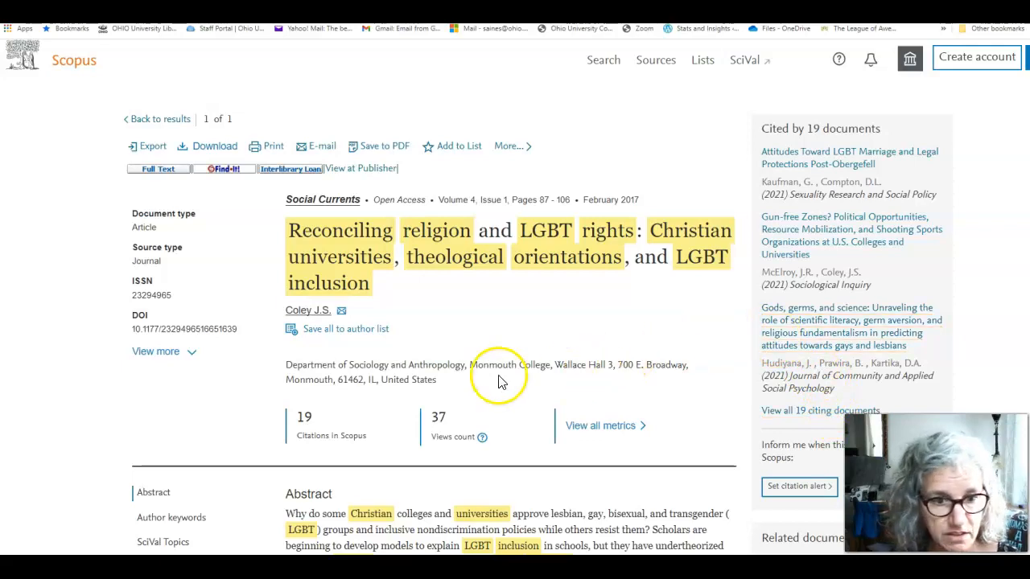
Expand the Metrics section to show citation percentile, impact, views and PlumX metrics
{"action": "scroll", "scroll_direction": "down", "scroll_amount": 3}
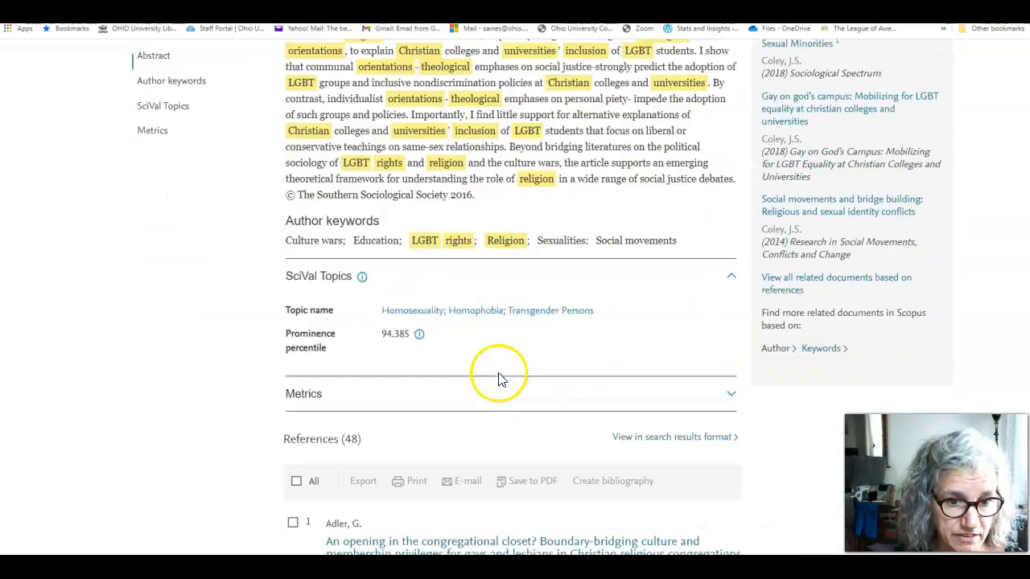
{"action": "scroll", "scroll_direction": "down", "scroll_amount": 3}
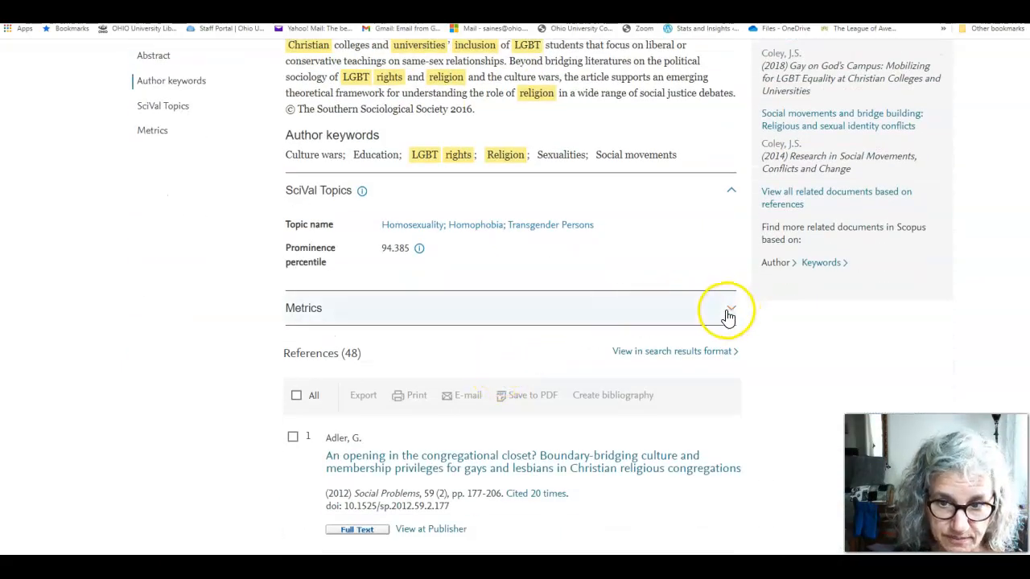
{"action": "left_click", "coordinate": [731, 309]}
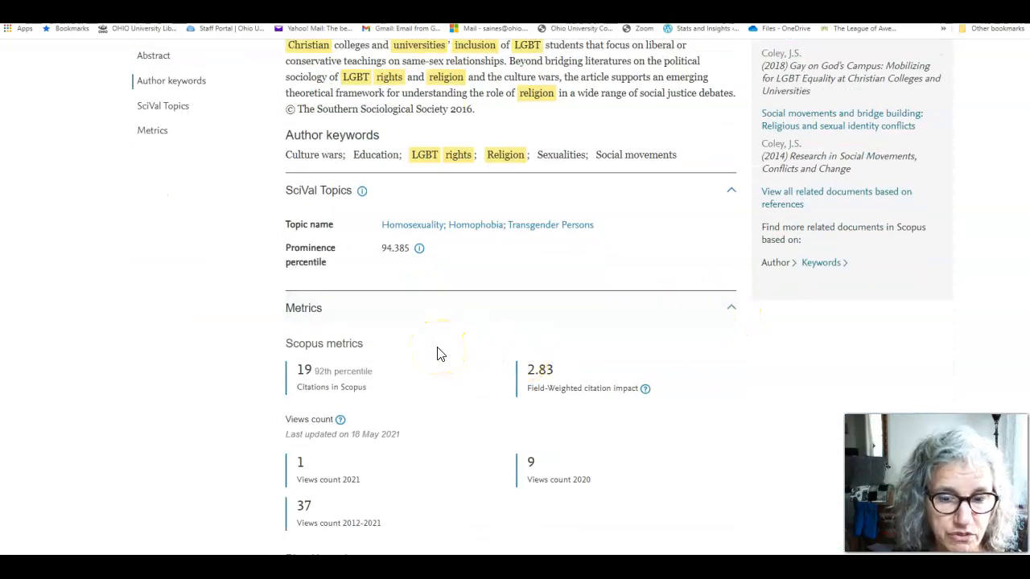
{"action": "mouse_move", "coordinate": [447, 354]}
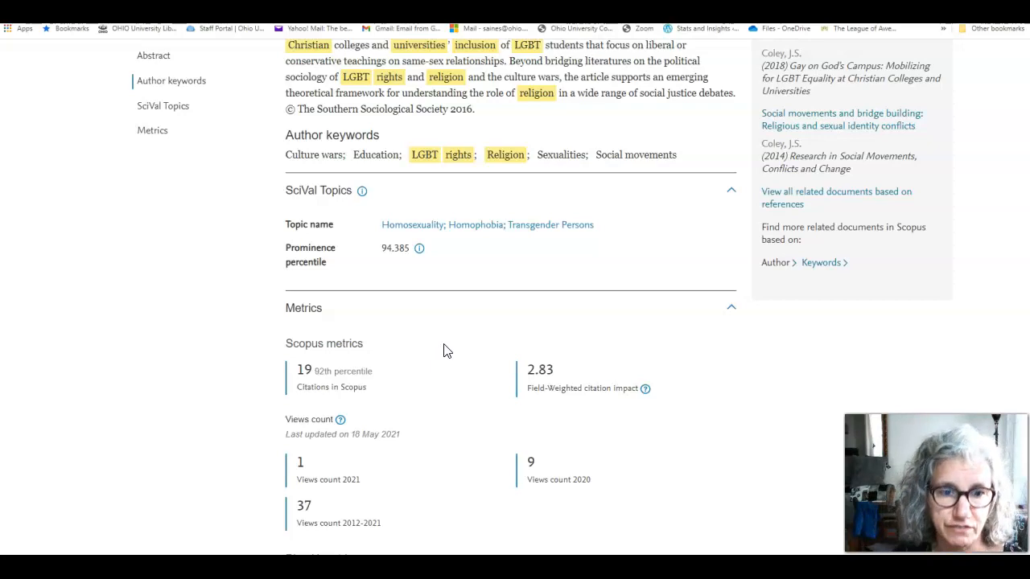
{"action": "scroll", "scroll_direction": "down", "scroll_amount": 3}
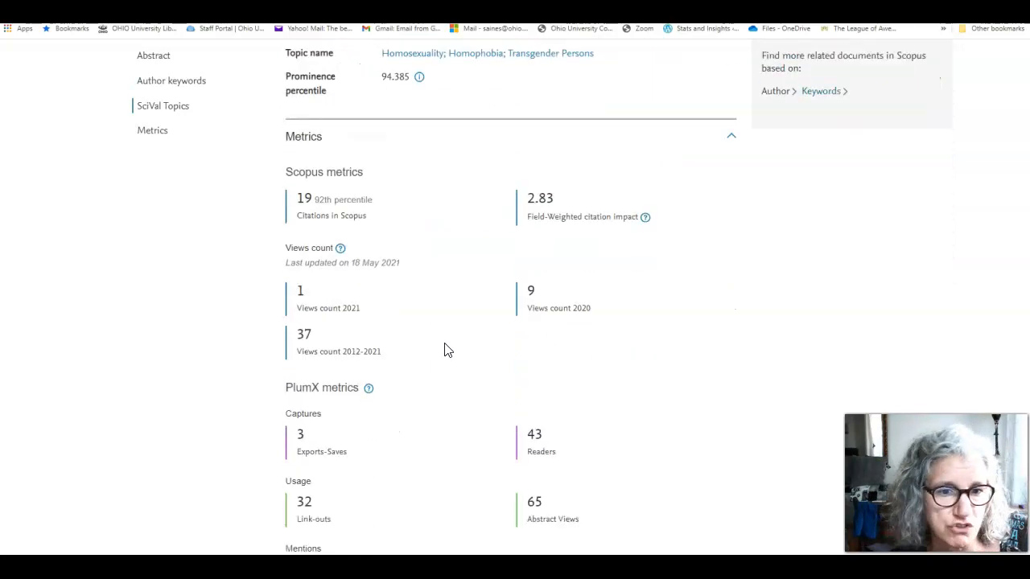
{"action": "scroll", "scroll_direction": "down", "scroll_amount": 3}
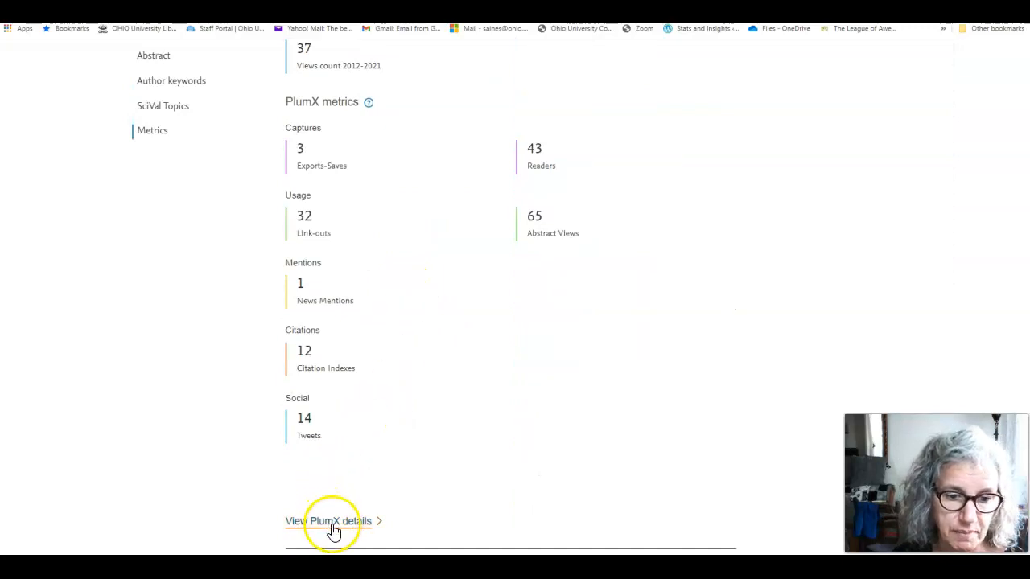
View the PlumX details page with usage, captures and a recent tweet
{"action": "left_click", "coordinate": [328, 522]}
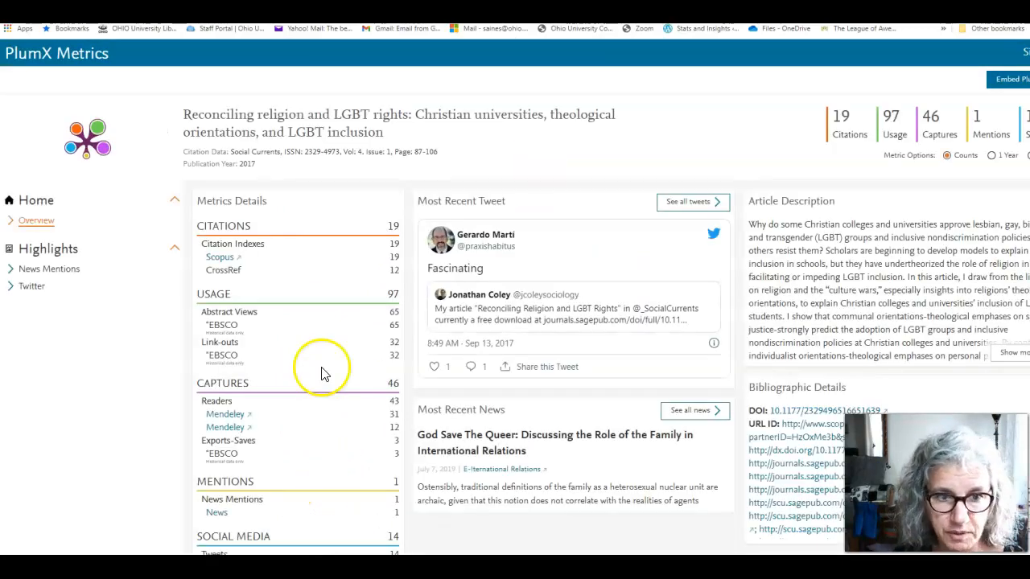
{"action": "scroll", "scroll_direction": "down", "scroll_amount": 3}
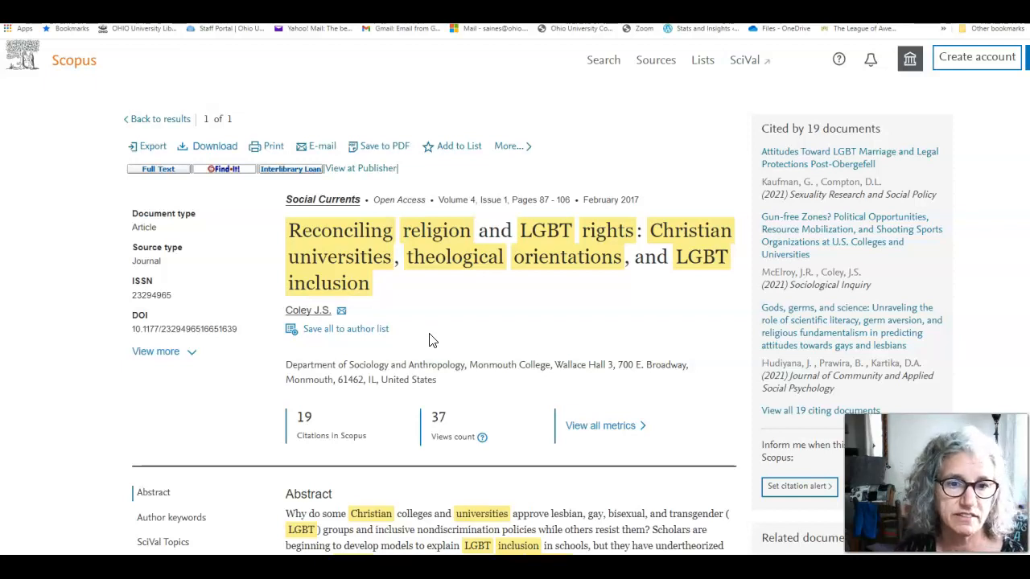
{"action": "mouse_move", "coordinate": [434, 346]}
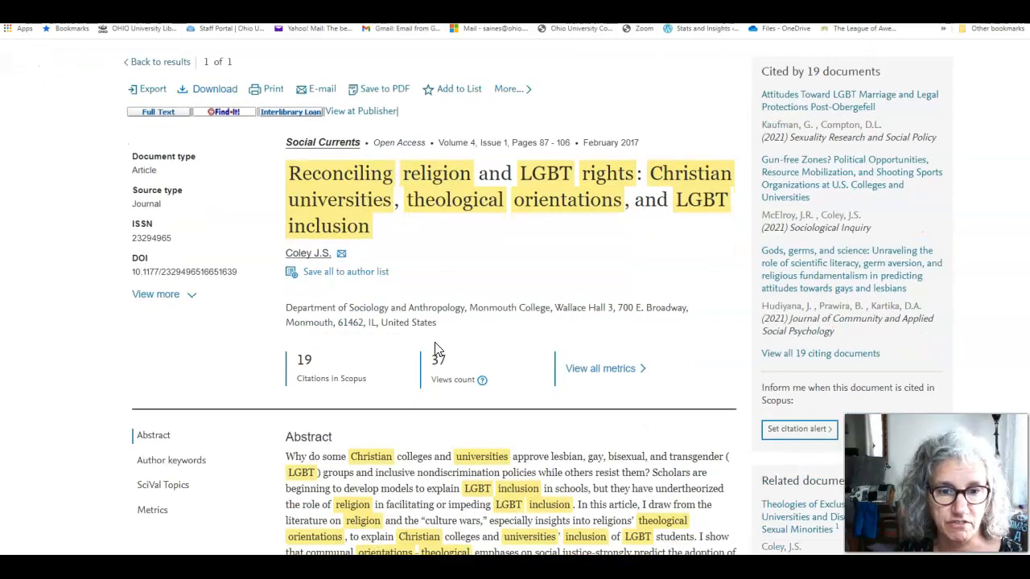
Switch back to the Scopus article record showing 19 citations and 37 views
{"action": "left_click", "coordinate": [418, 351]}
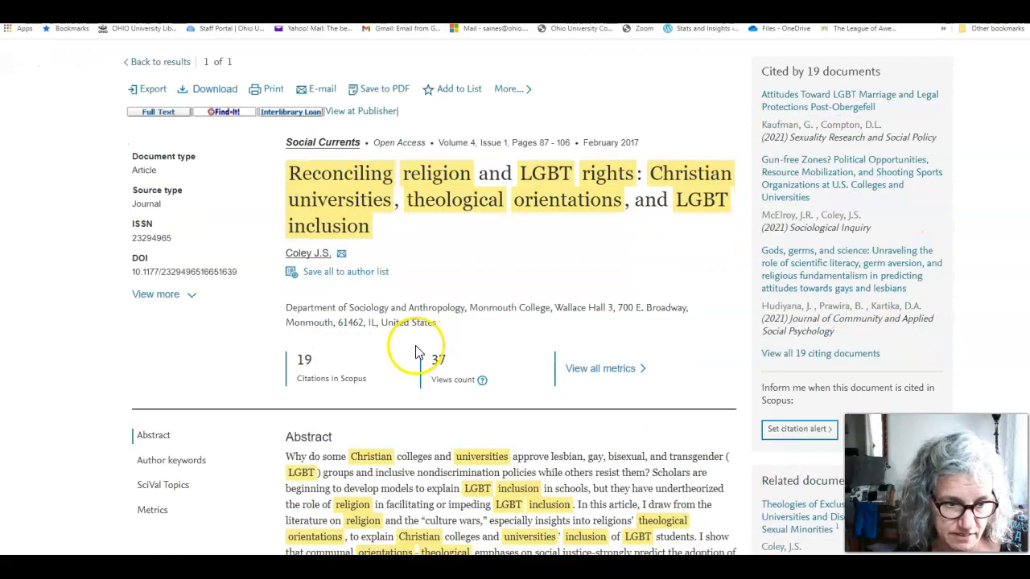